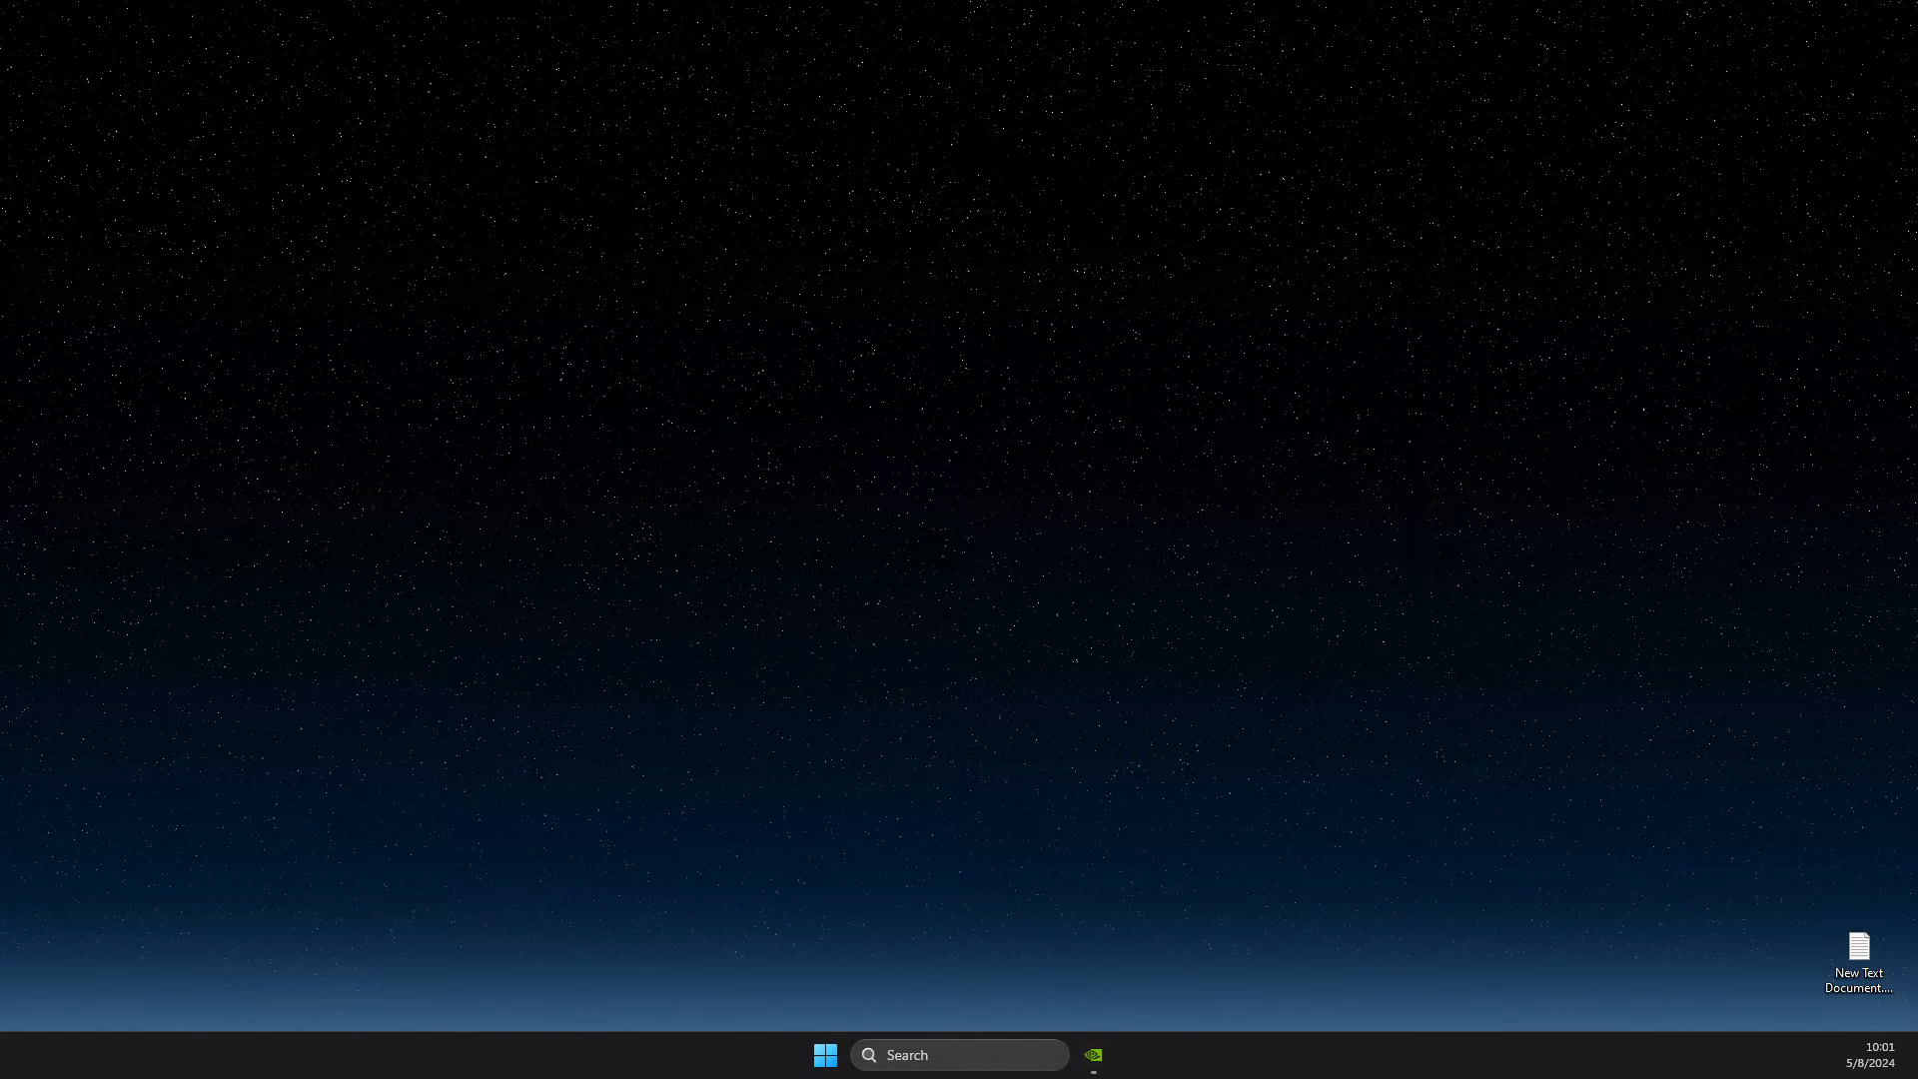
{"action": "mouse_move", "coordinate": [1252, 987]}
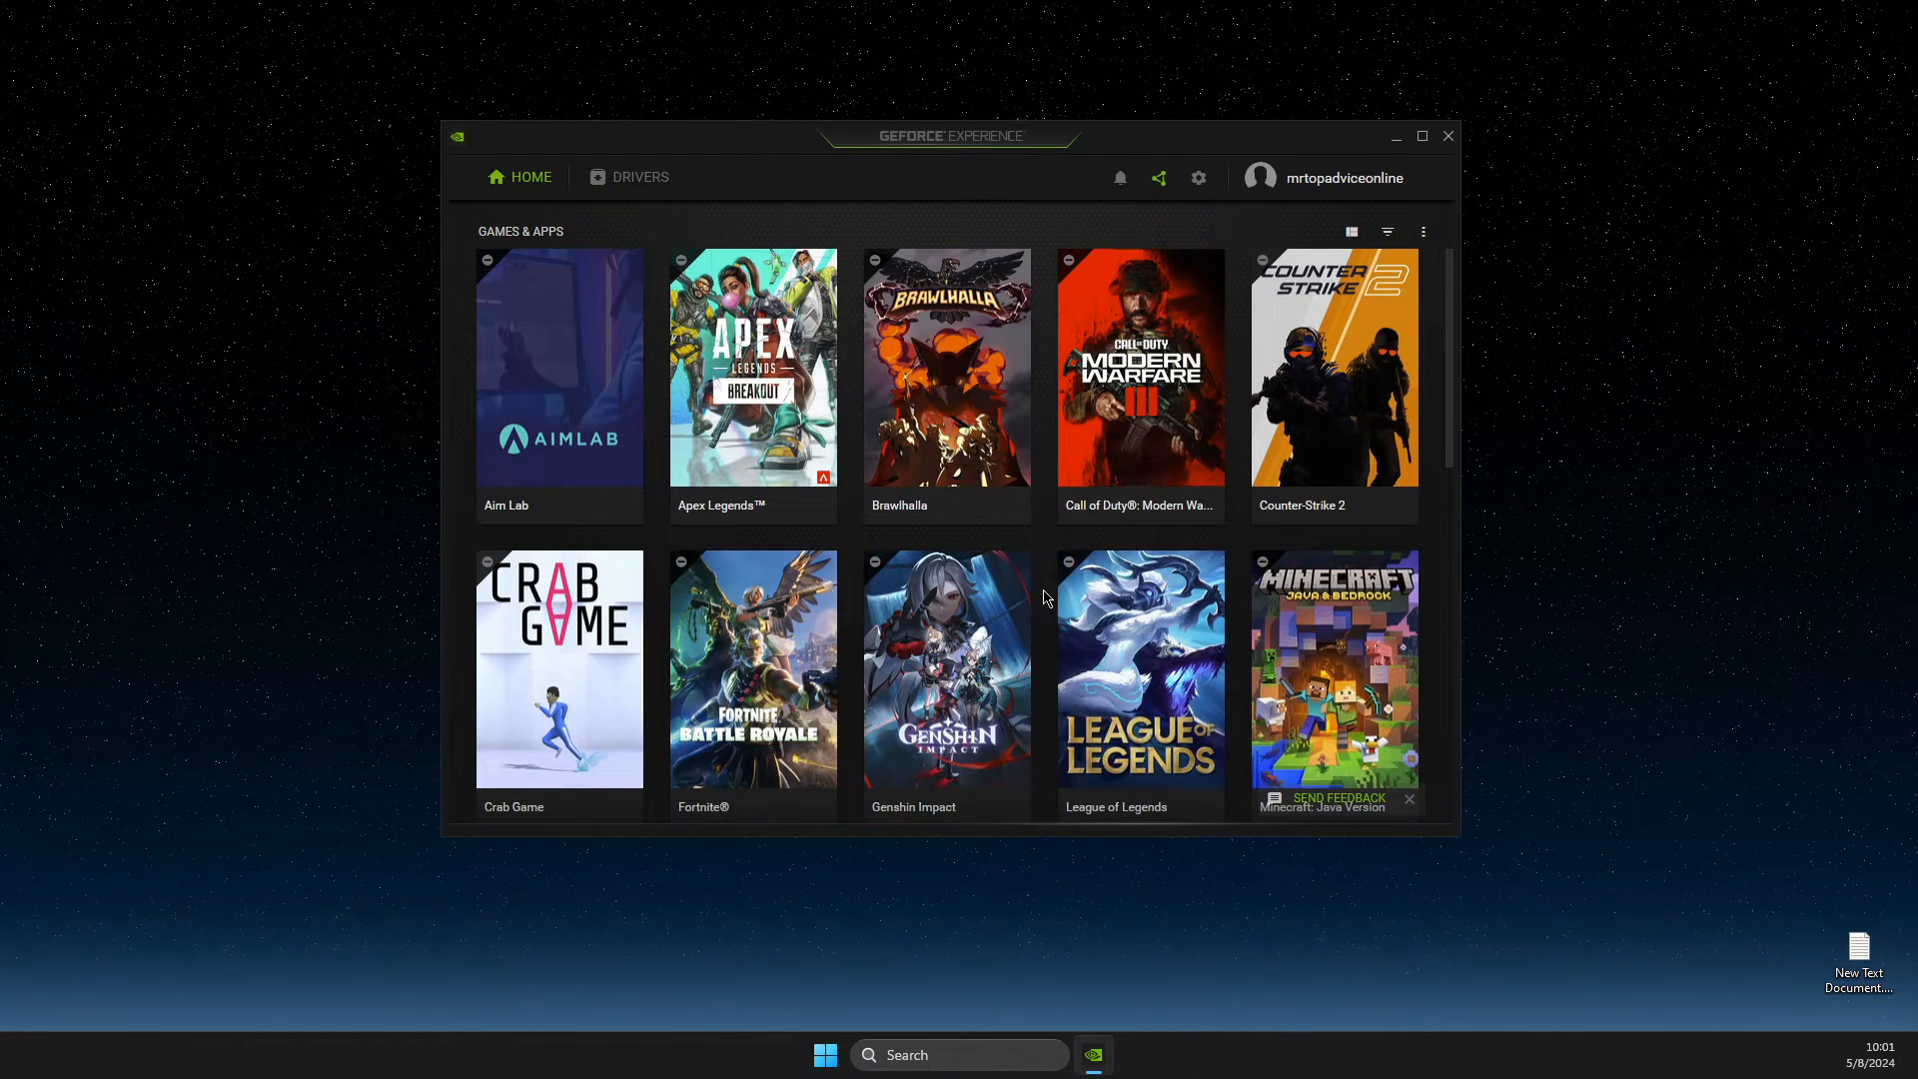
{"action": "mouse_move", "coordinate": [952, 206]}
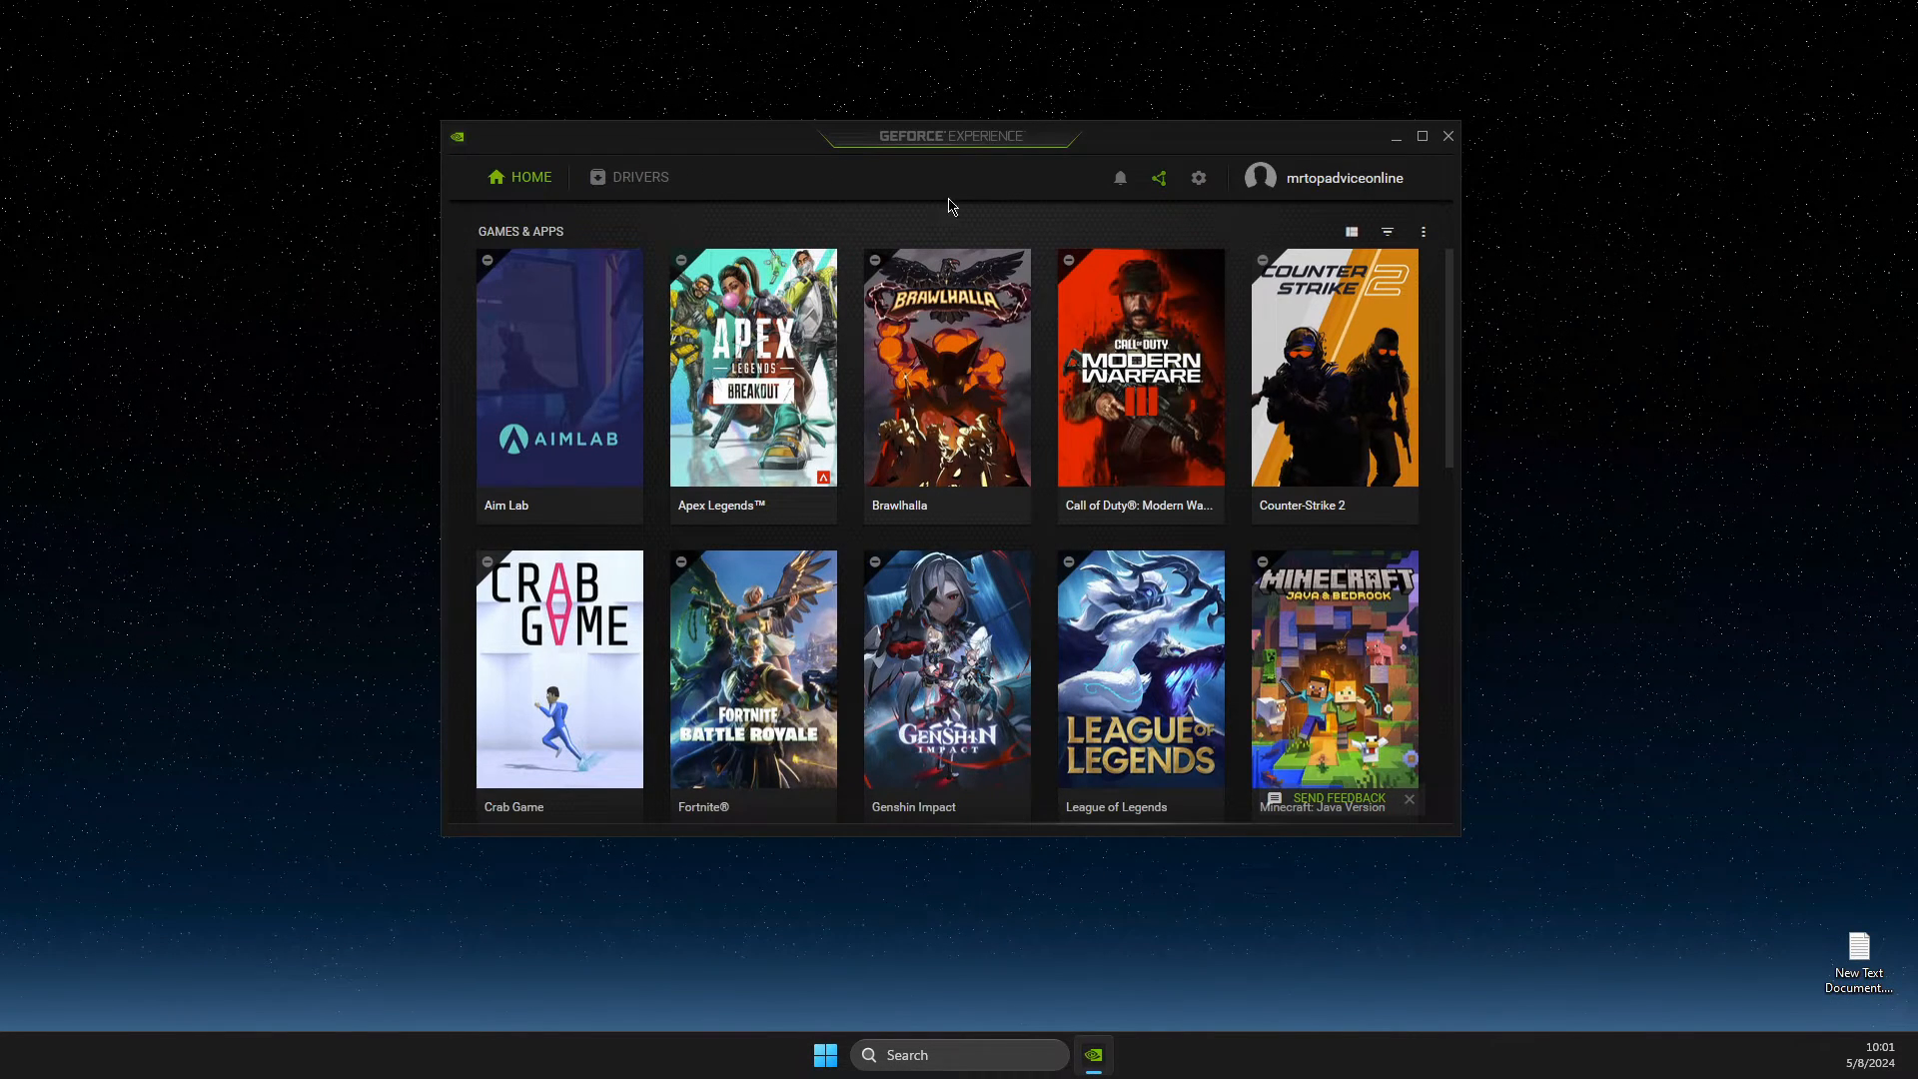
Step: Verify the installed Studio driver on the Drivers page, then close GeForce Experience
{"action": "left_click", "coordinate": [638, 176]}
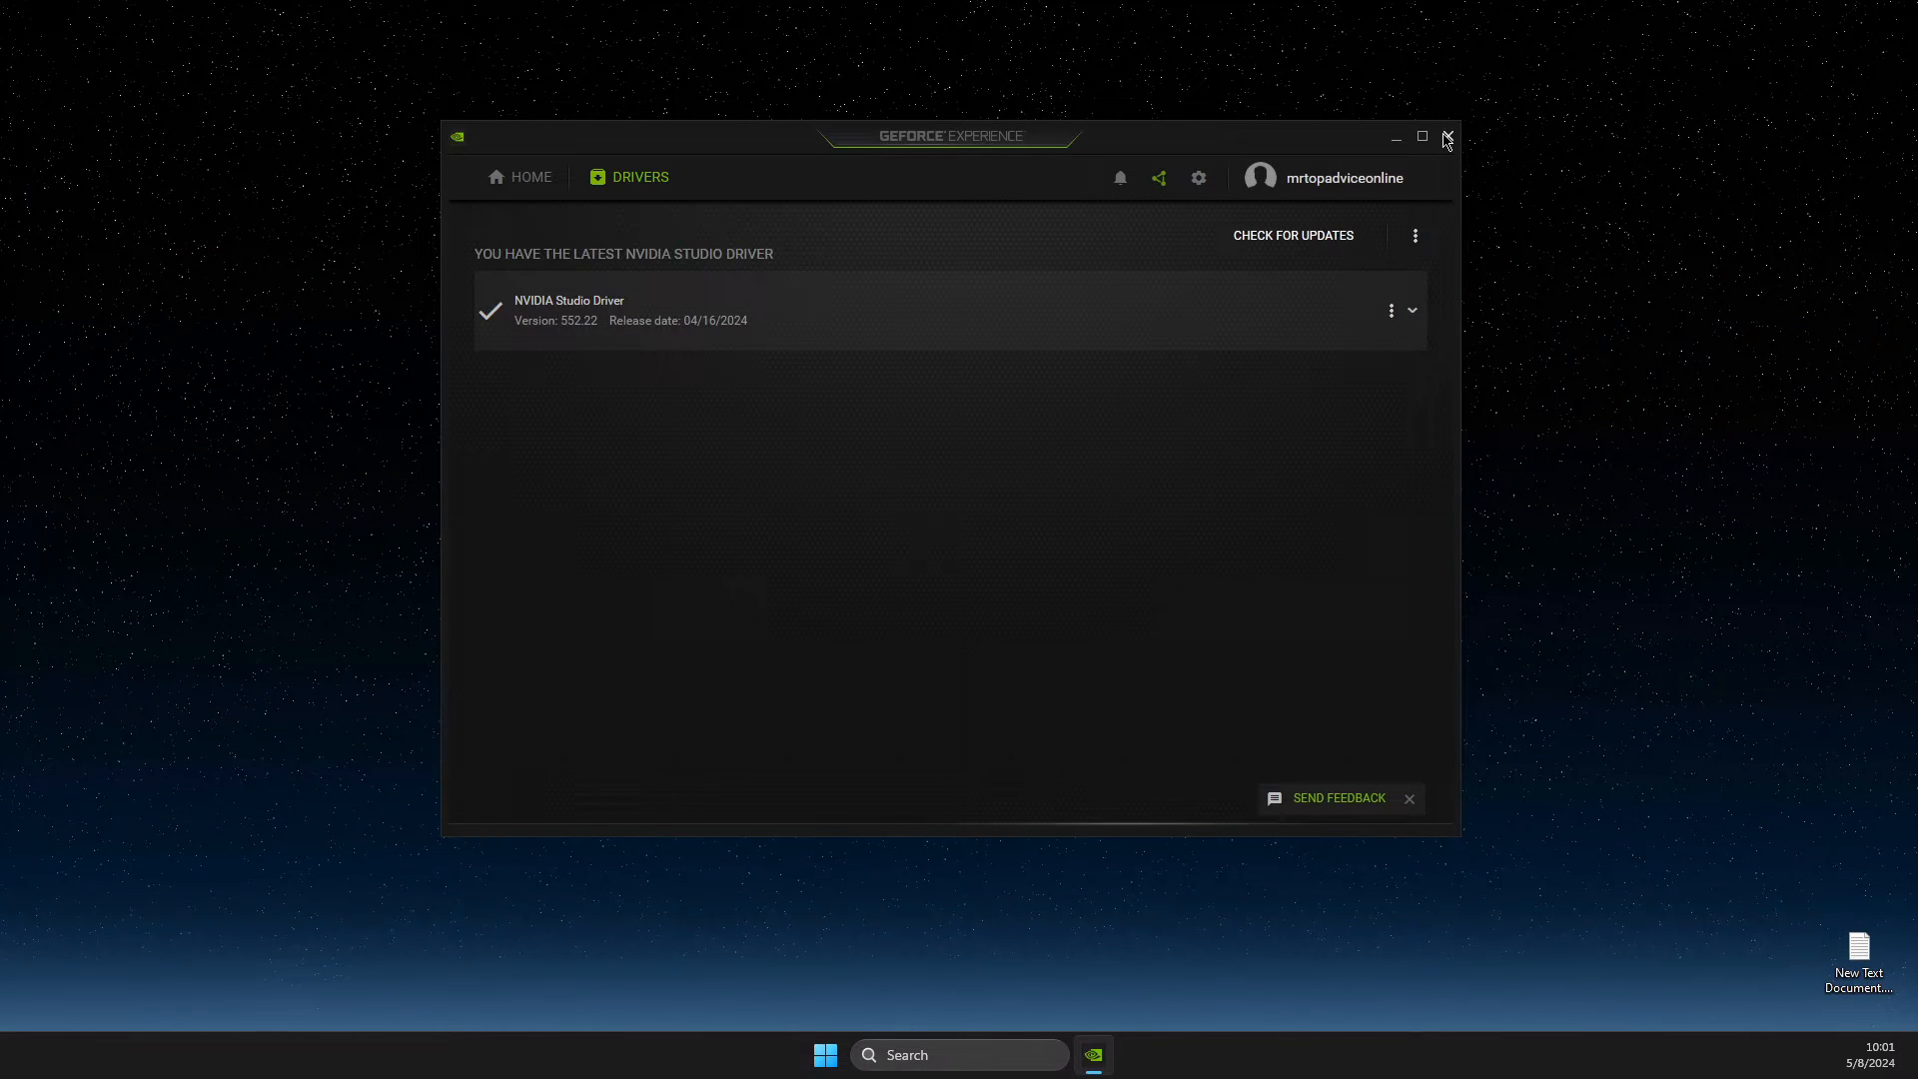
{"action": "left_click", "coordinate": [1448, 136]}
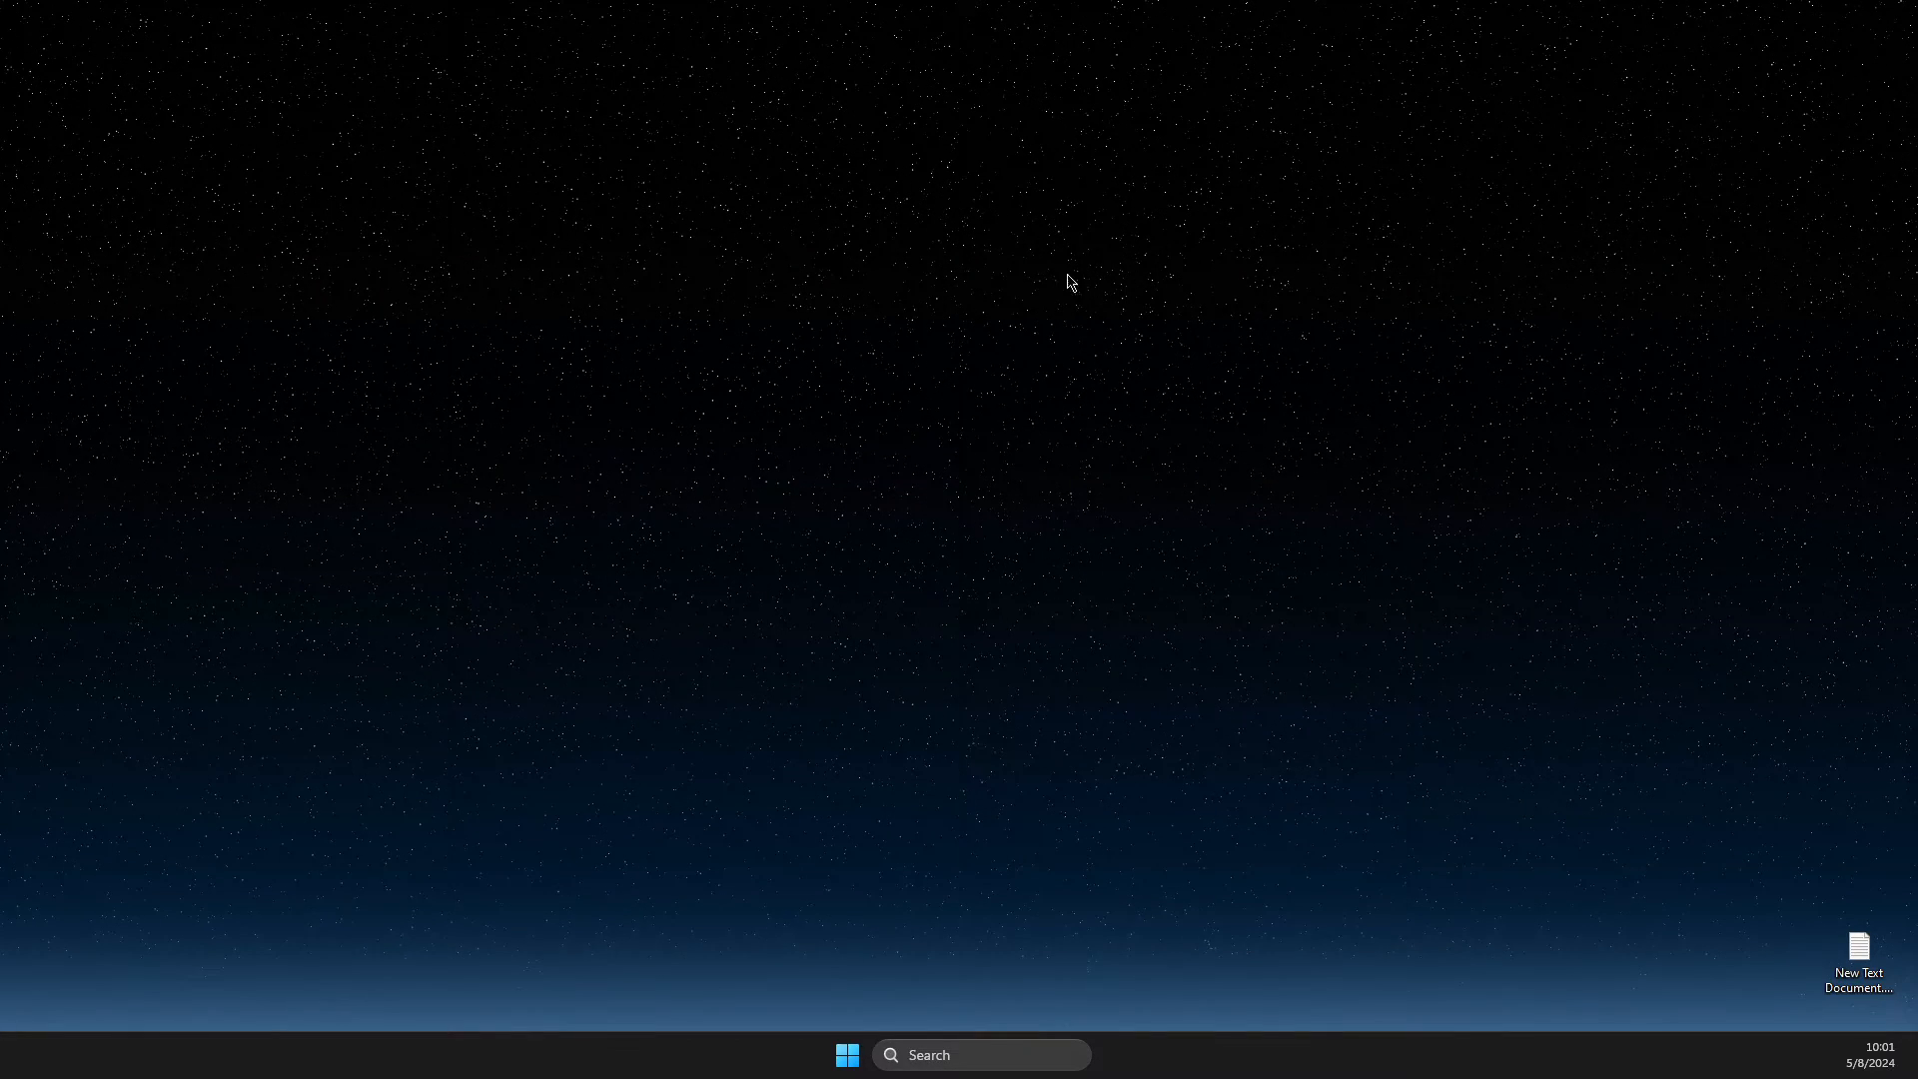
Step: Bring up the desktop context menu listing NVIDIA Control Panel
{"action": "right_click", "coordinate": [1067, 283]}
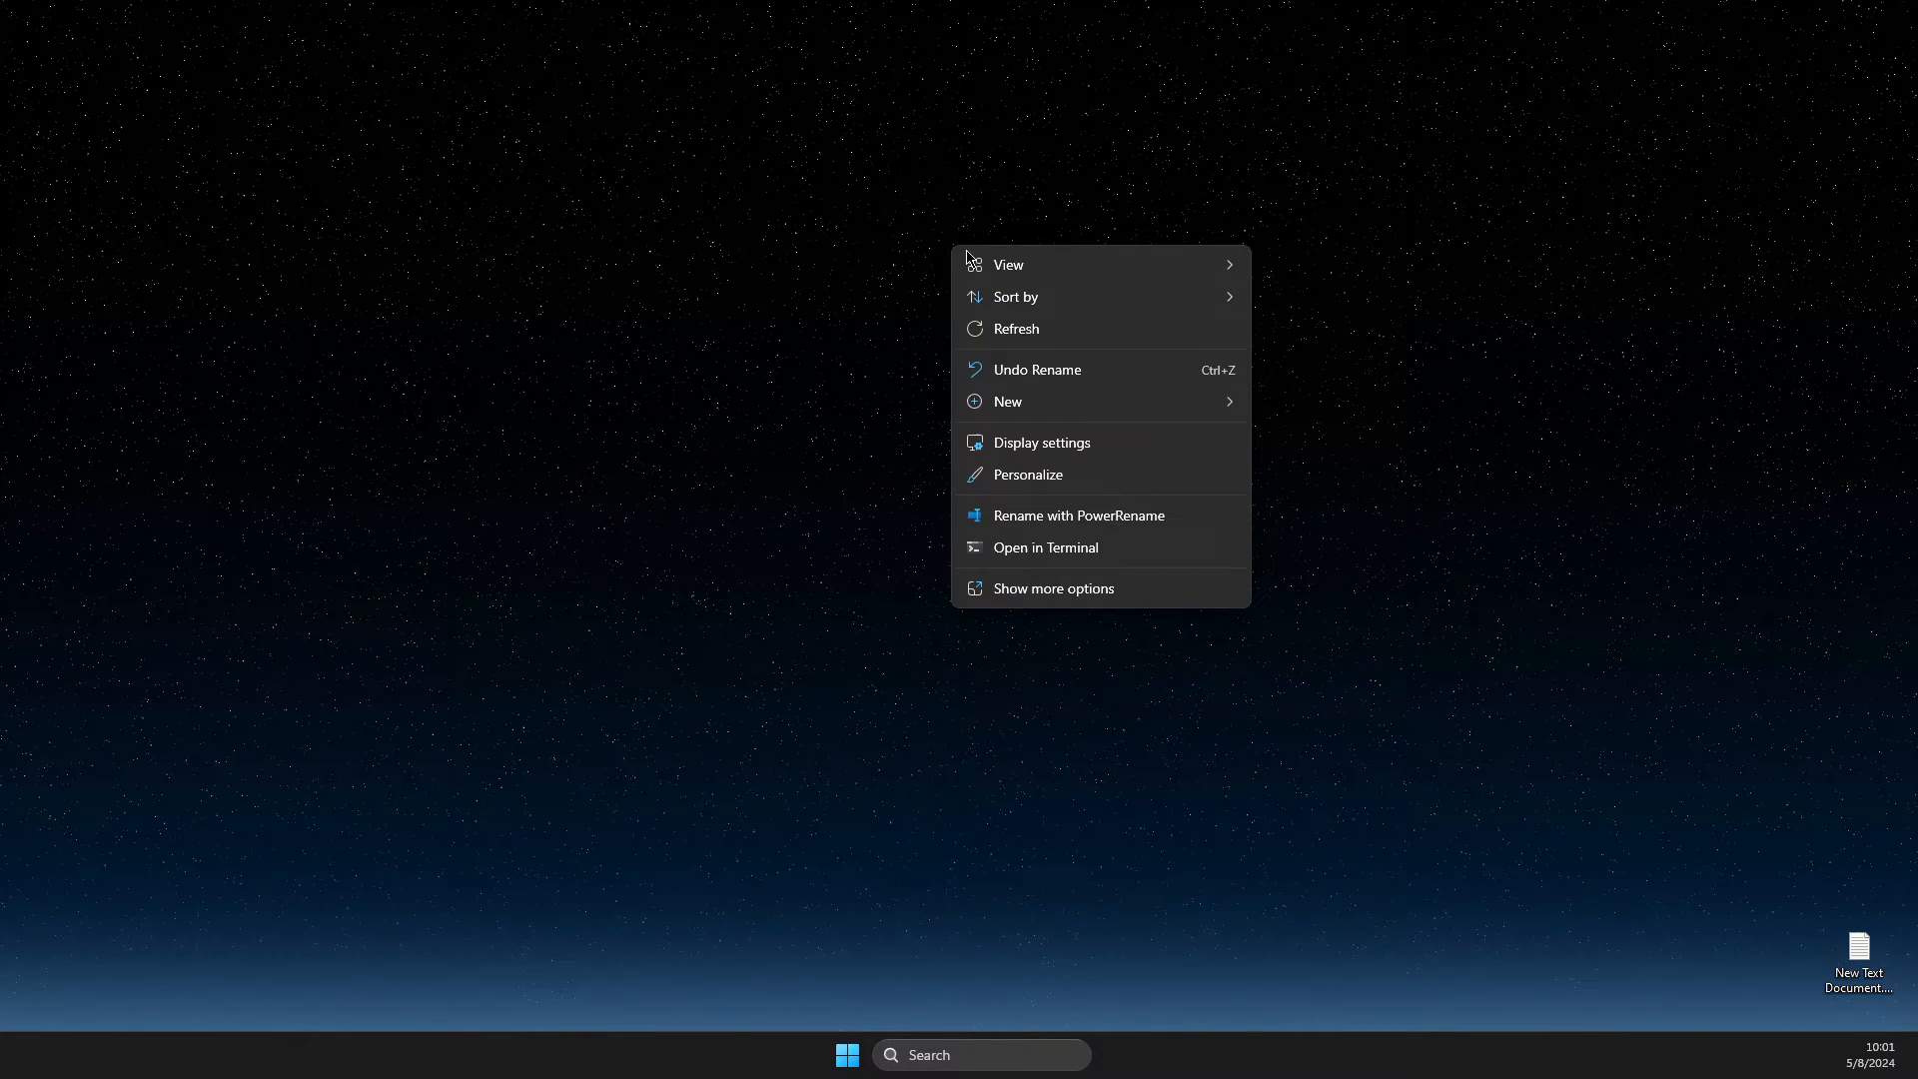
{"action": "mouse_move", "coordinate": [1063, 546]}
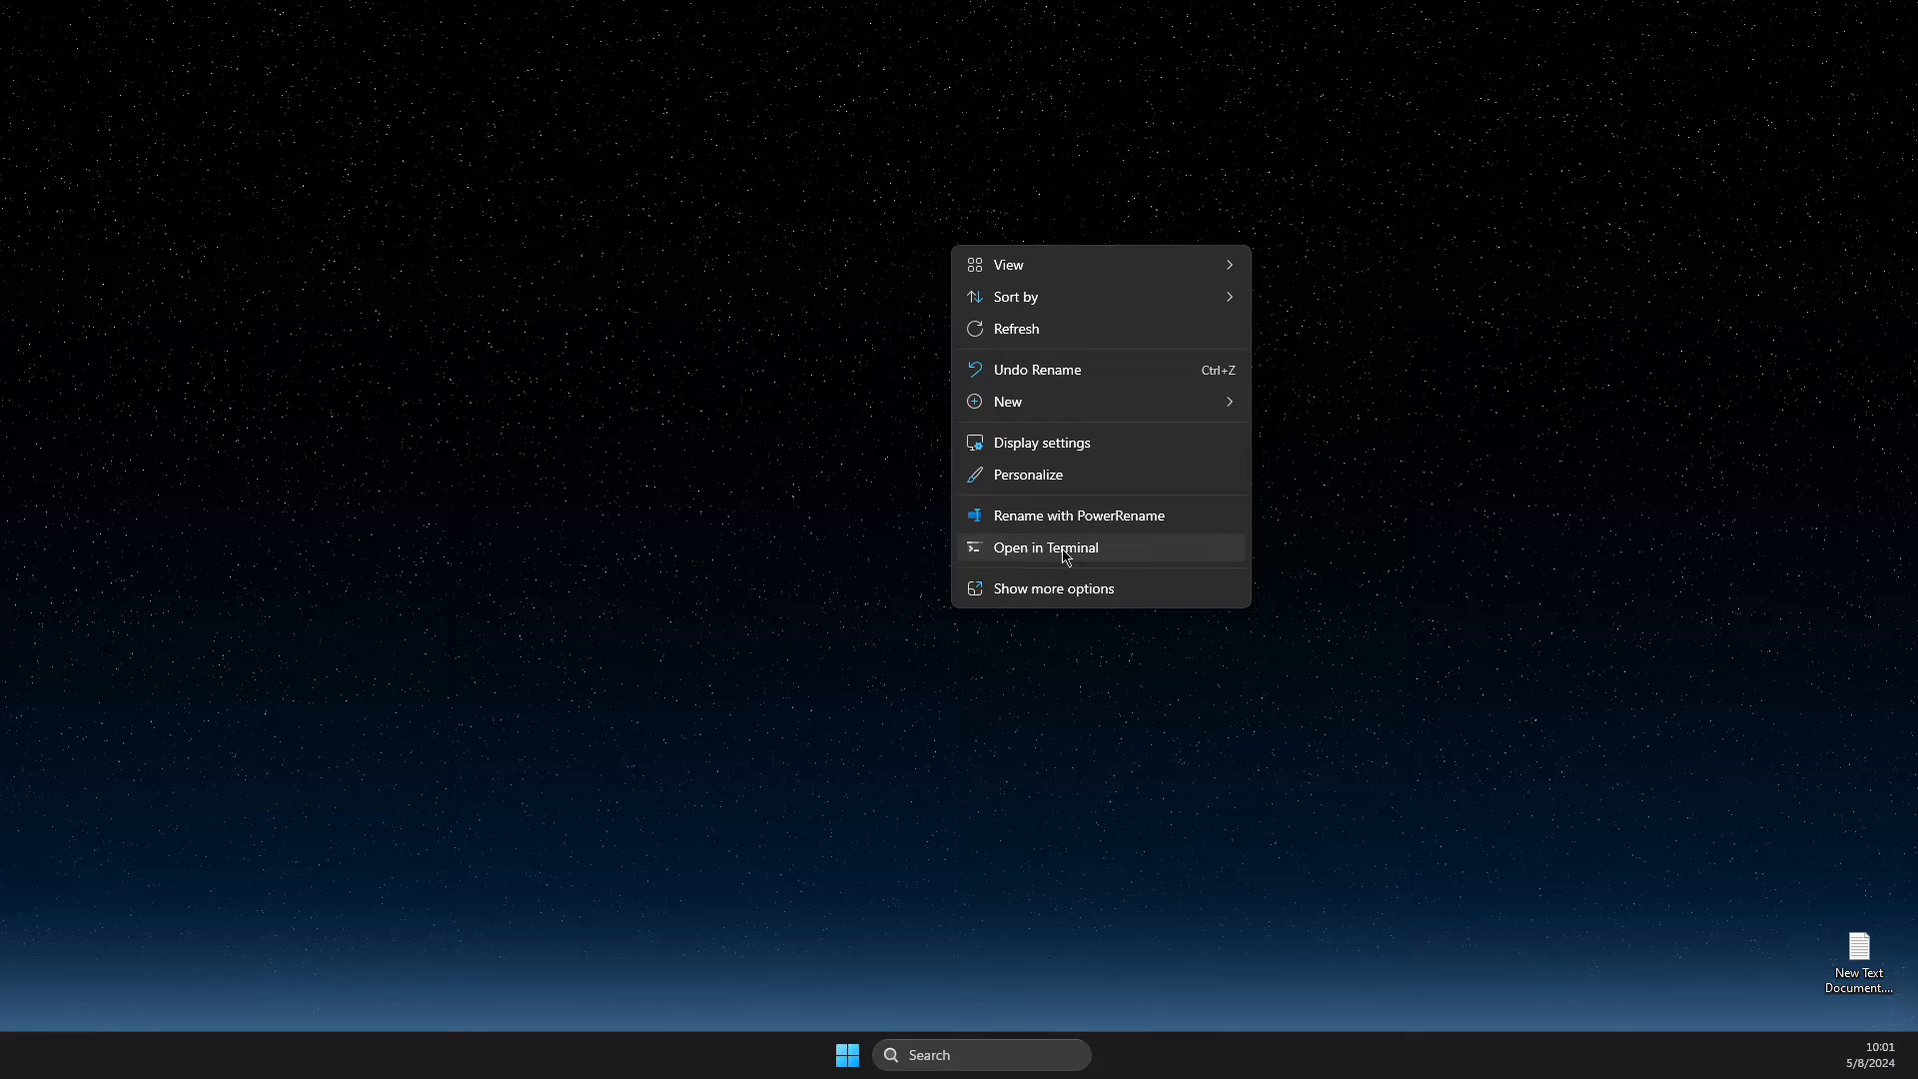
{"action": "left_click", "coordinate": [1051, 597]}
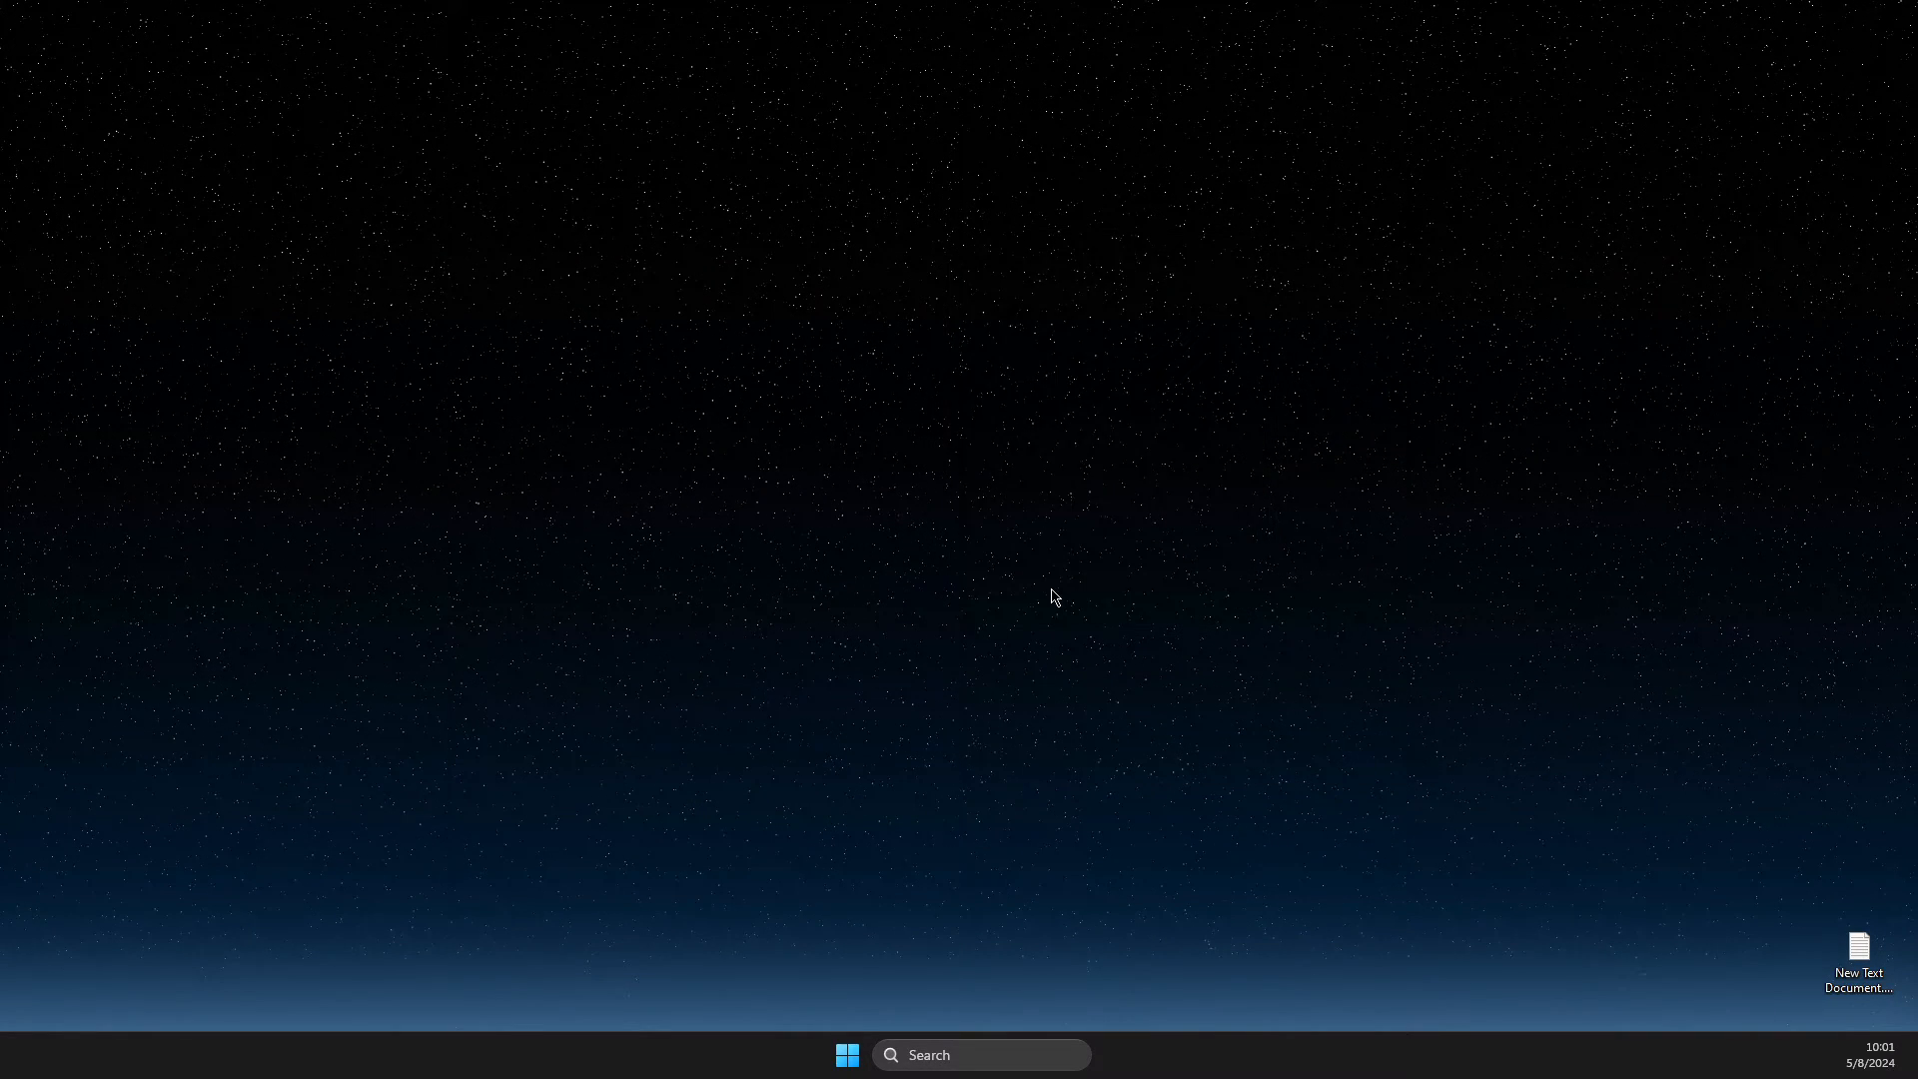
{"action": "right_click", "coordinate": [1054, 597]}
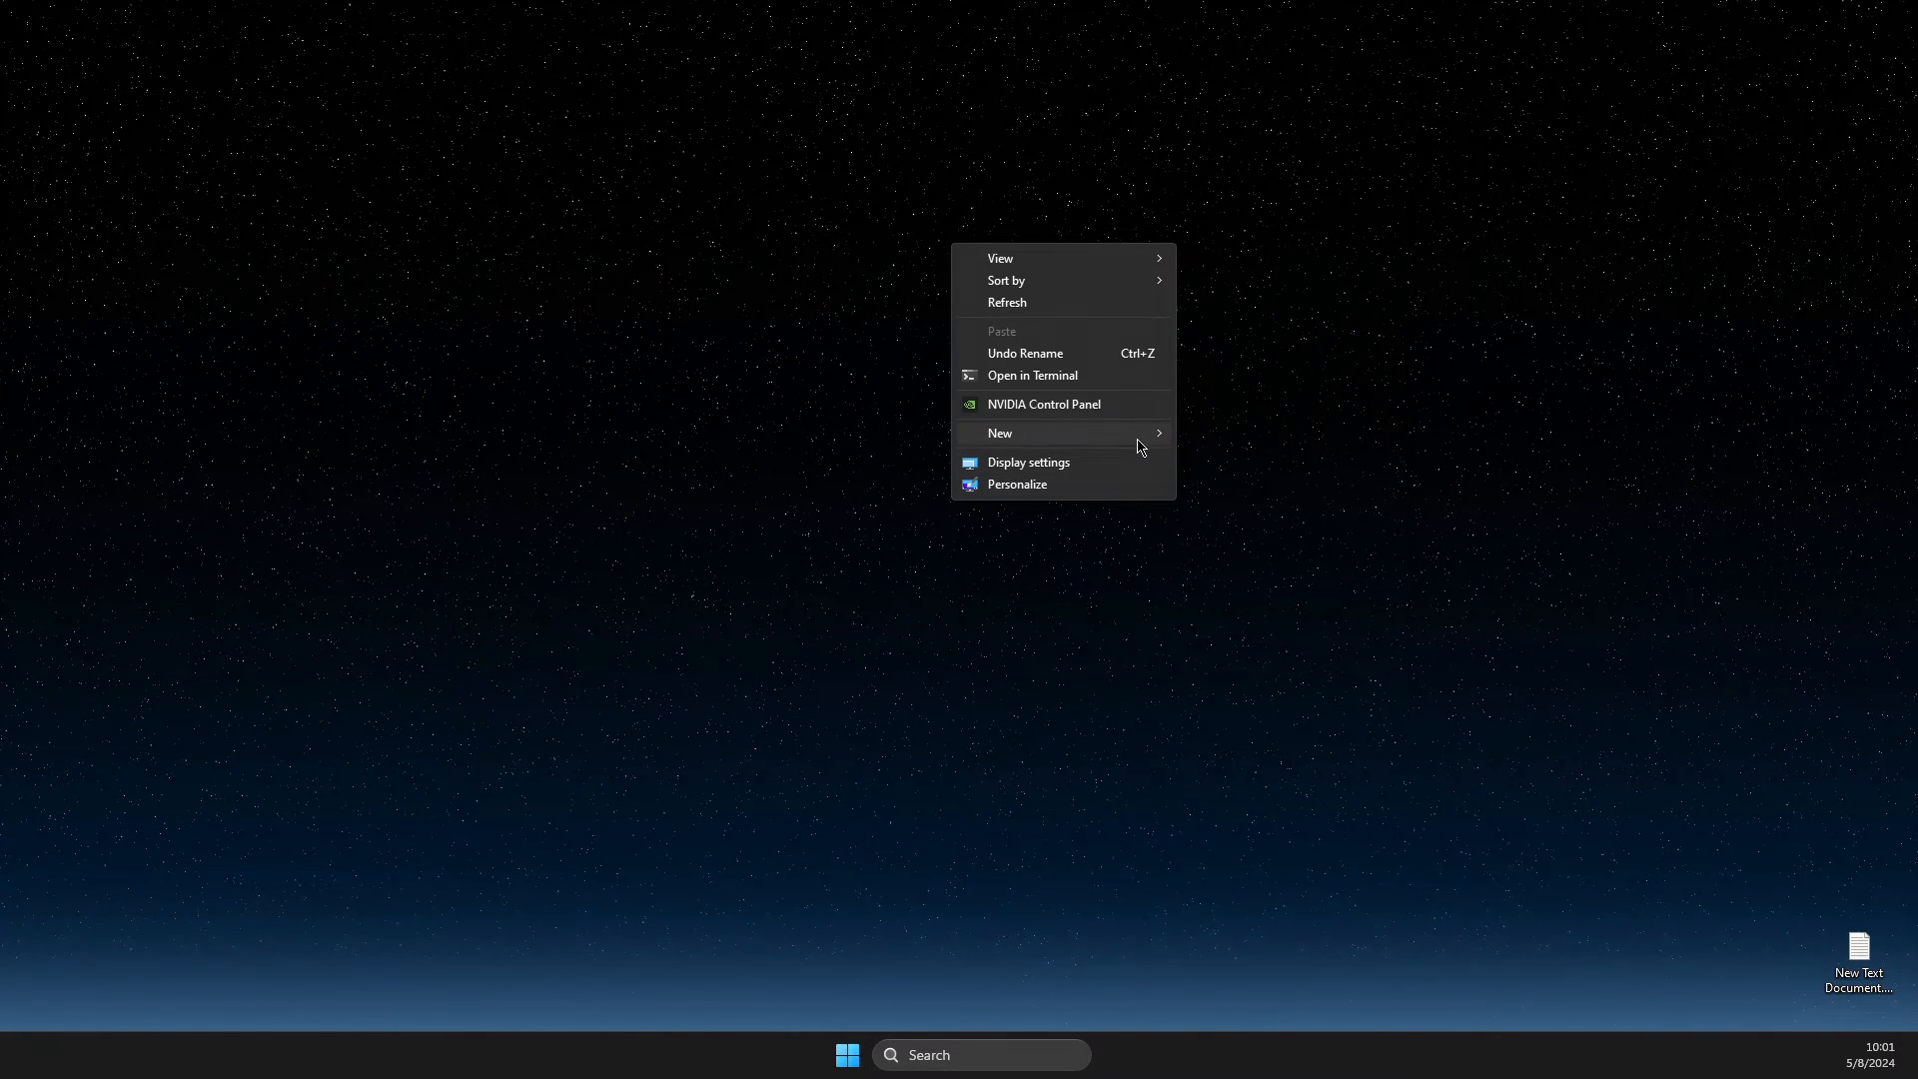
{"action": "mouse_move", "coordinate": [1021, 279]}
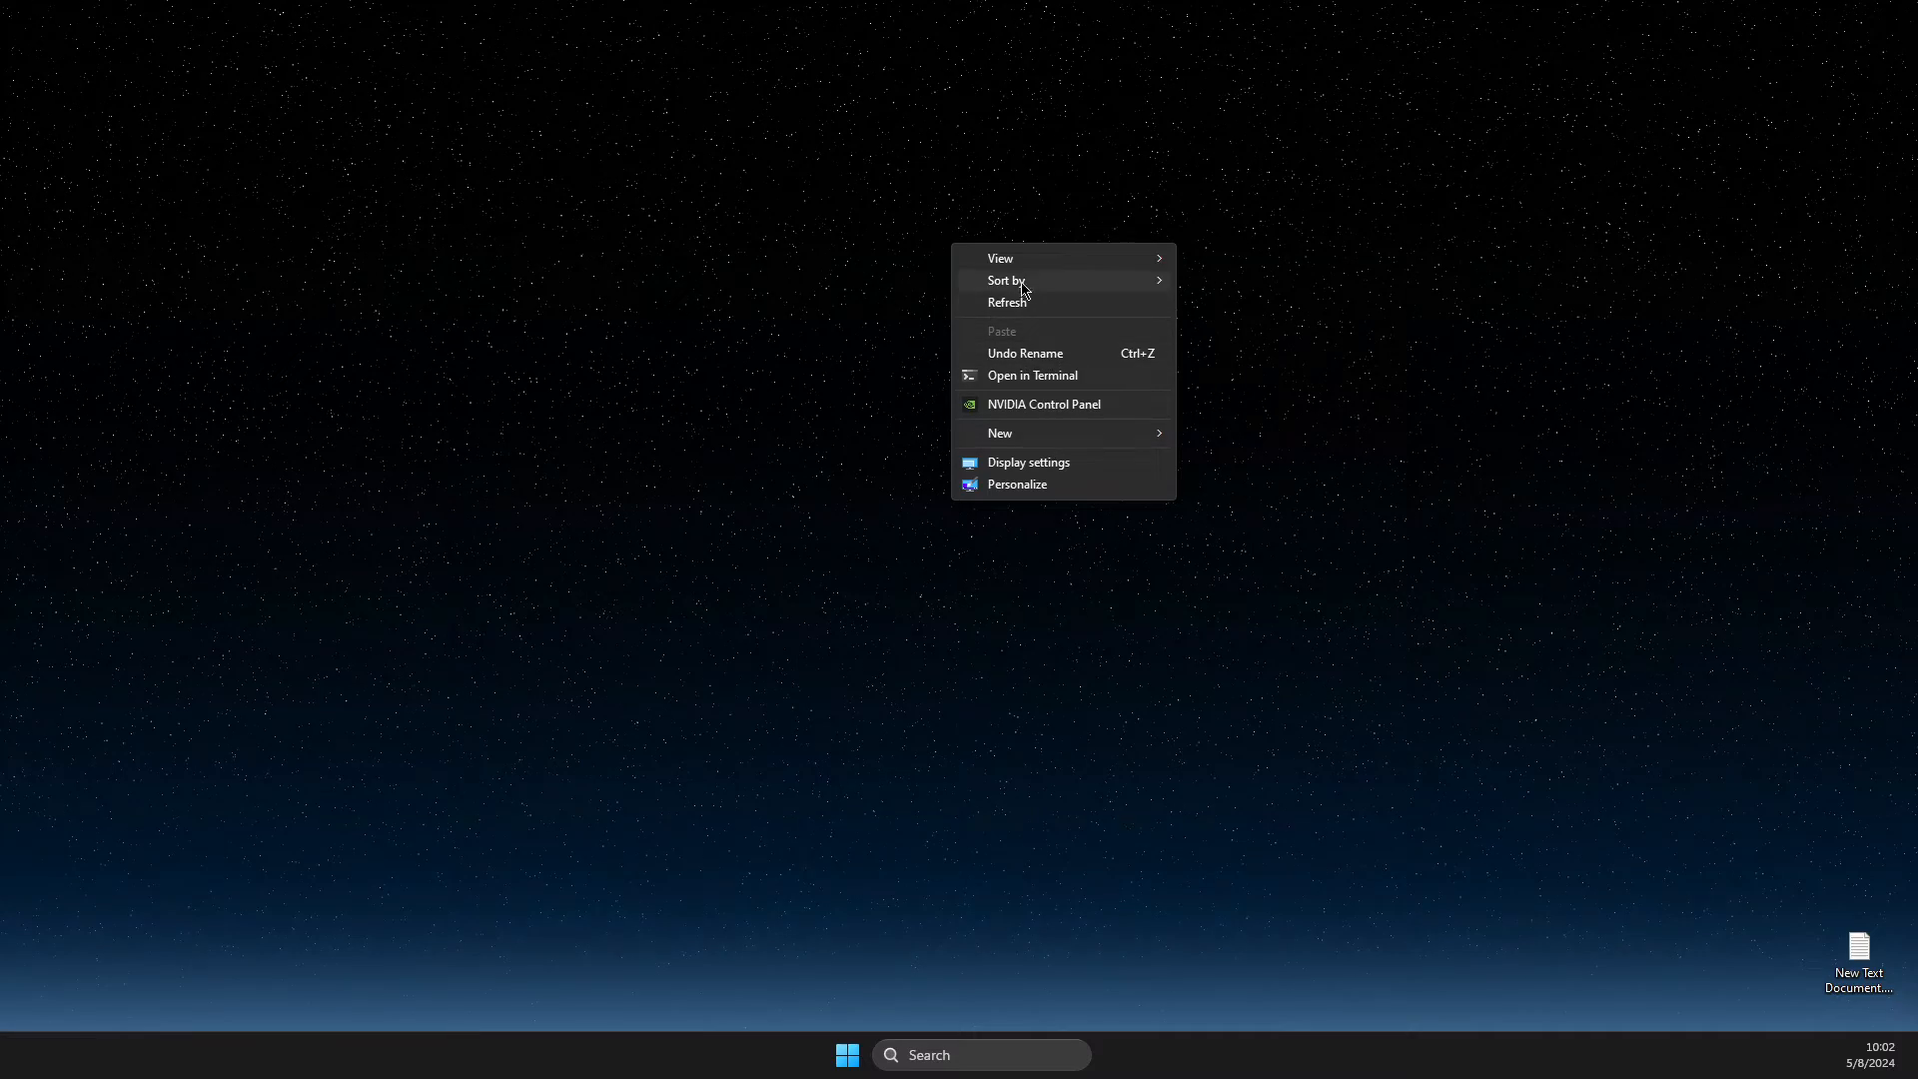
{"action": "mouse_move", "coordinate": [1071, 393]}
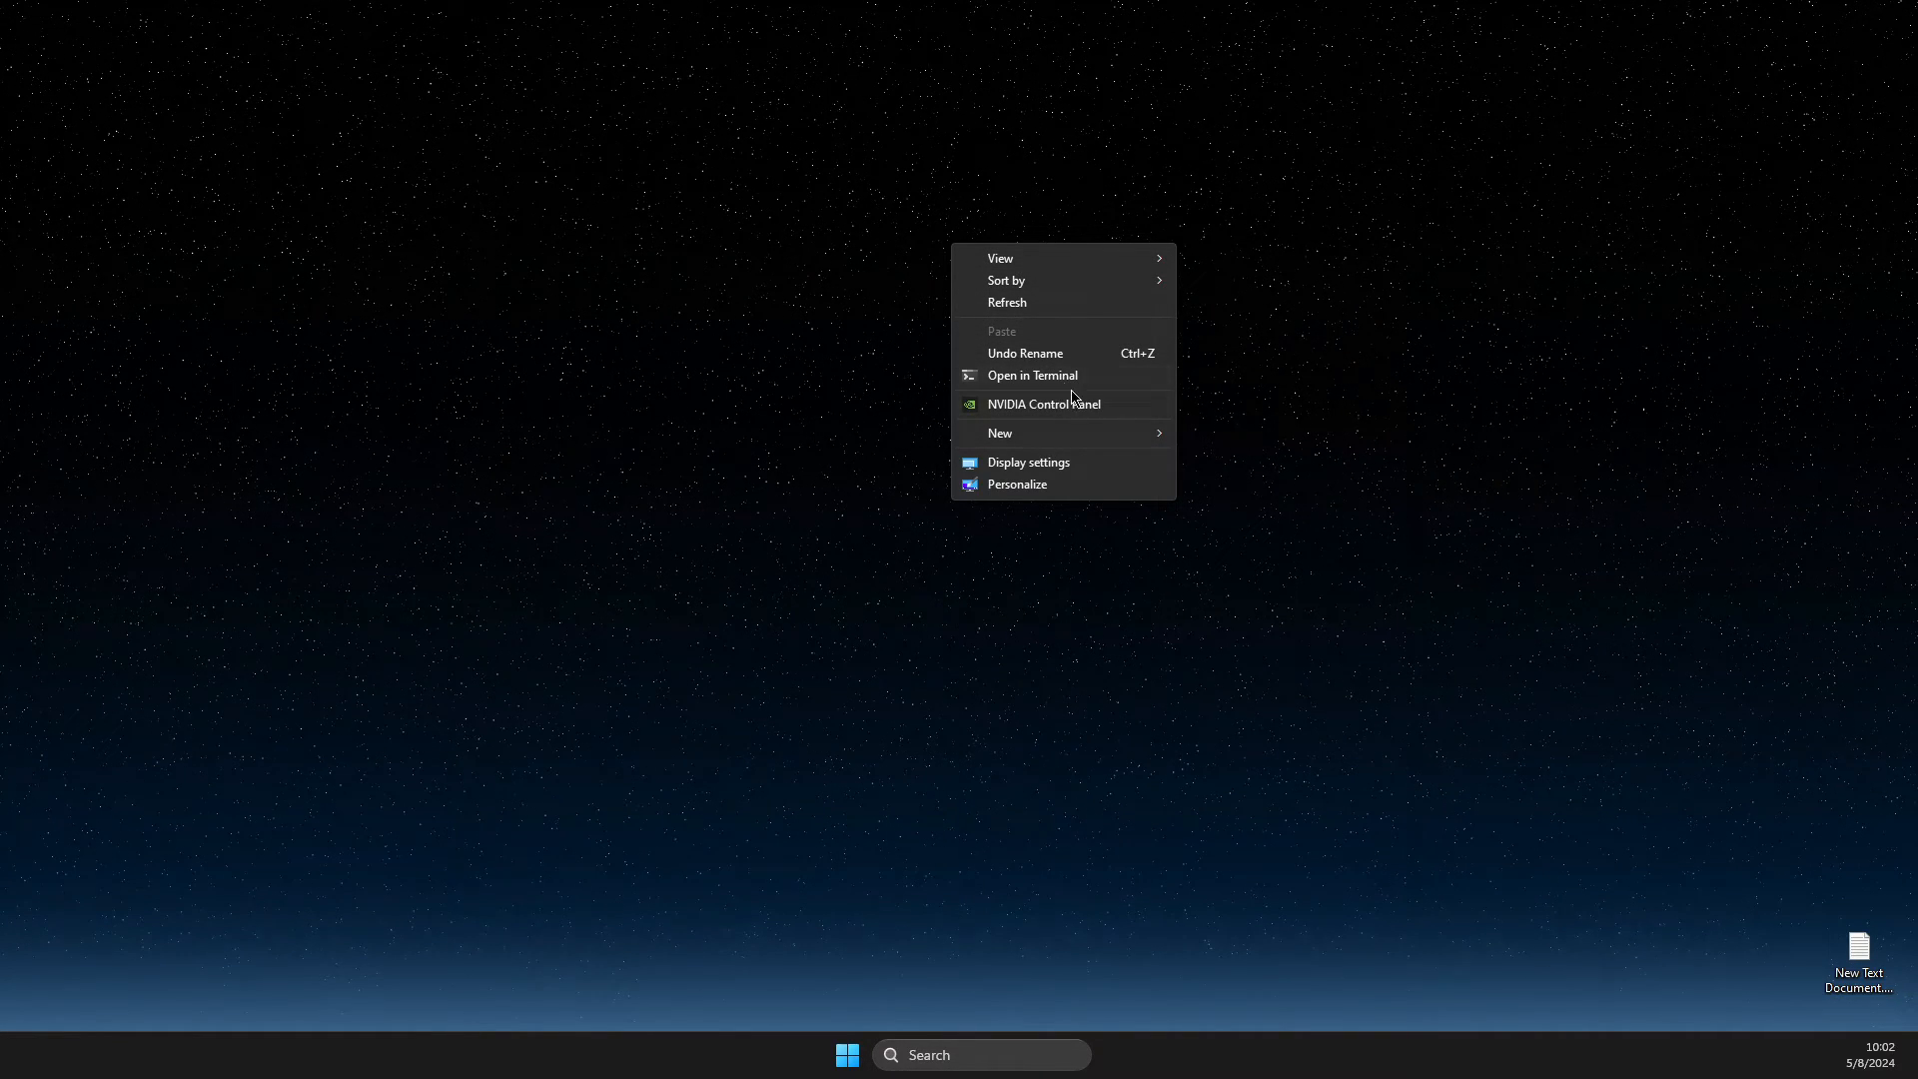
{"action": "mouse_move", "coordinate": [1064, 411]}
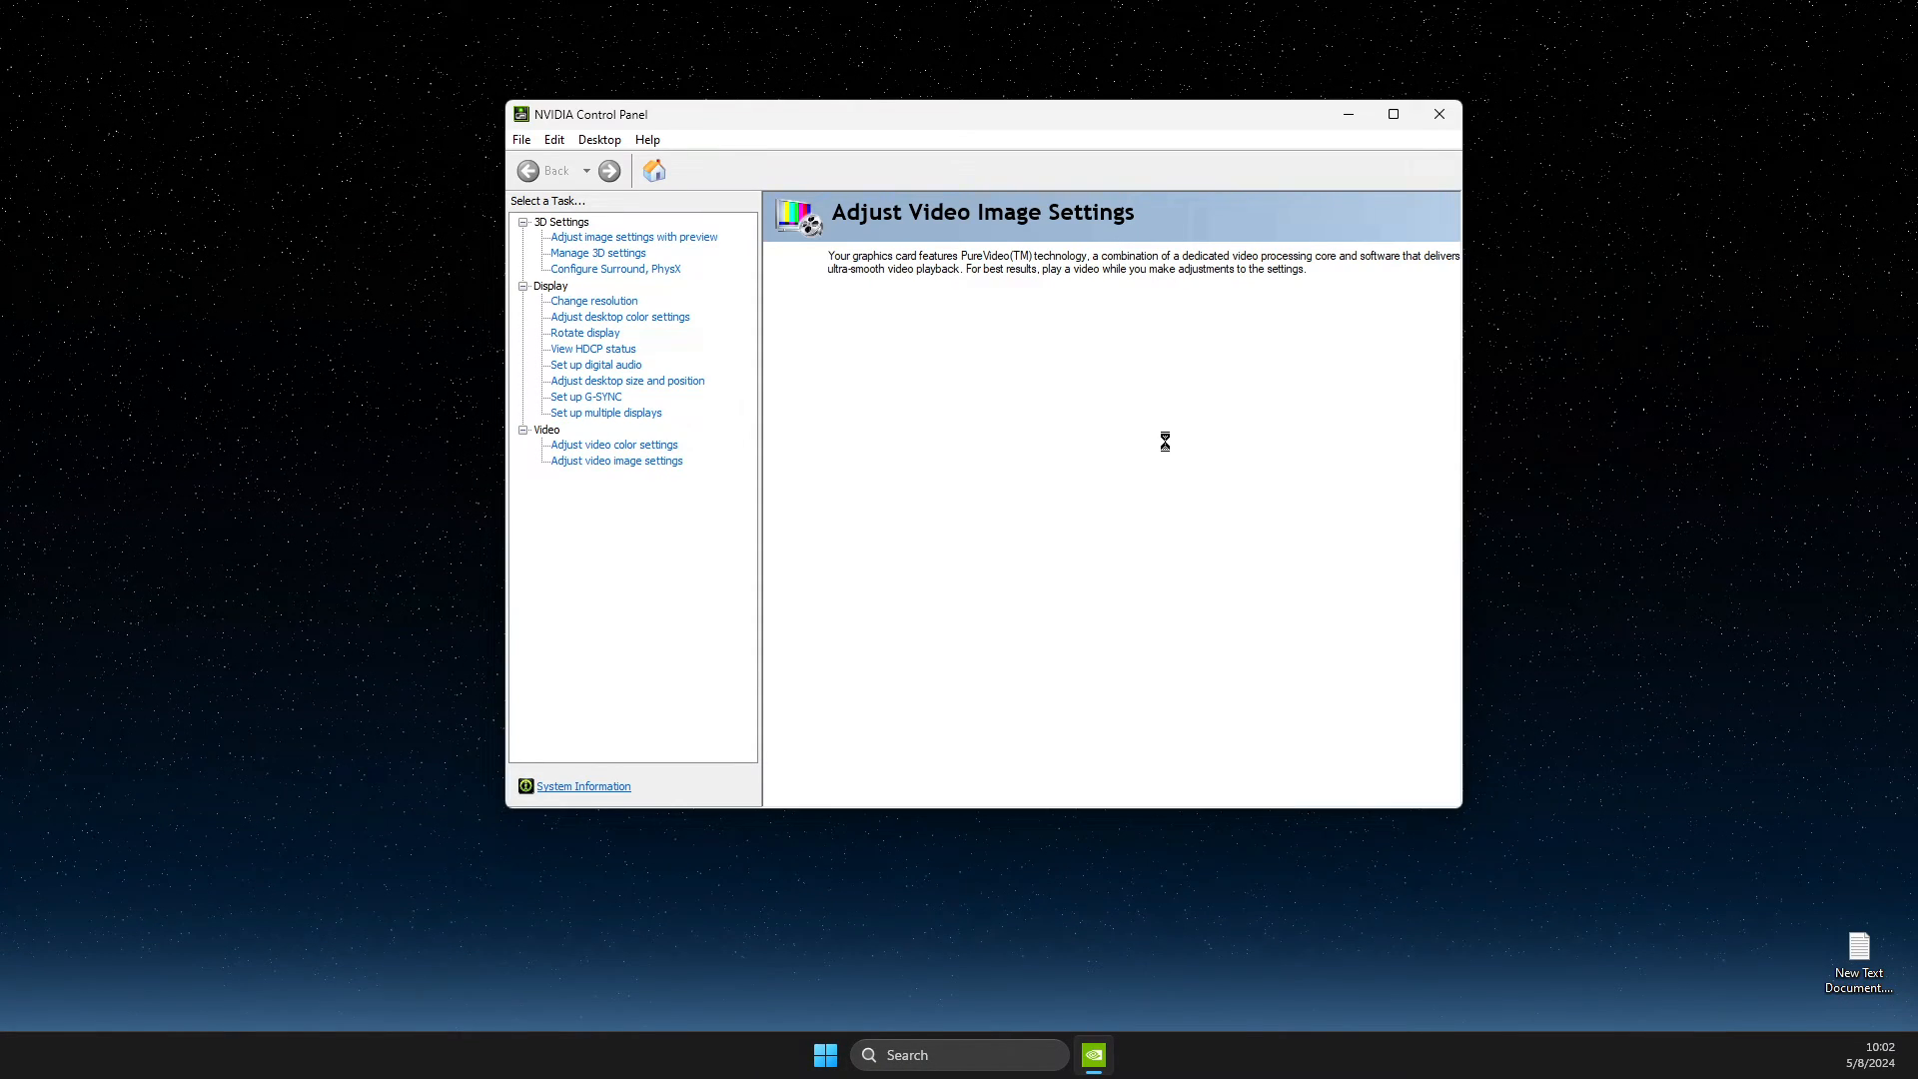
Step: Select Adjust video image settings under Video in the task tree
{"action": "left_click", "coordinate": [616, 462]}
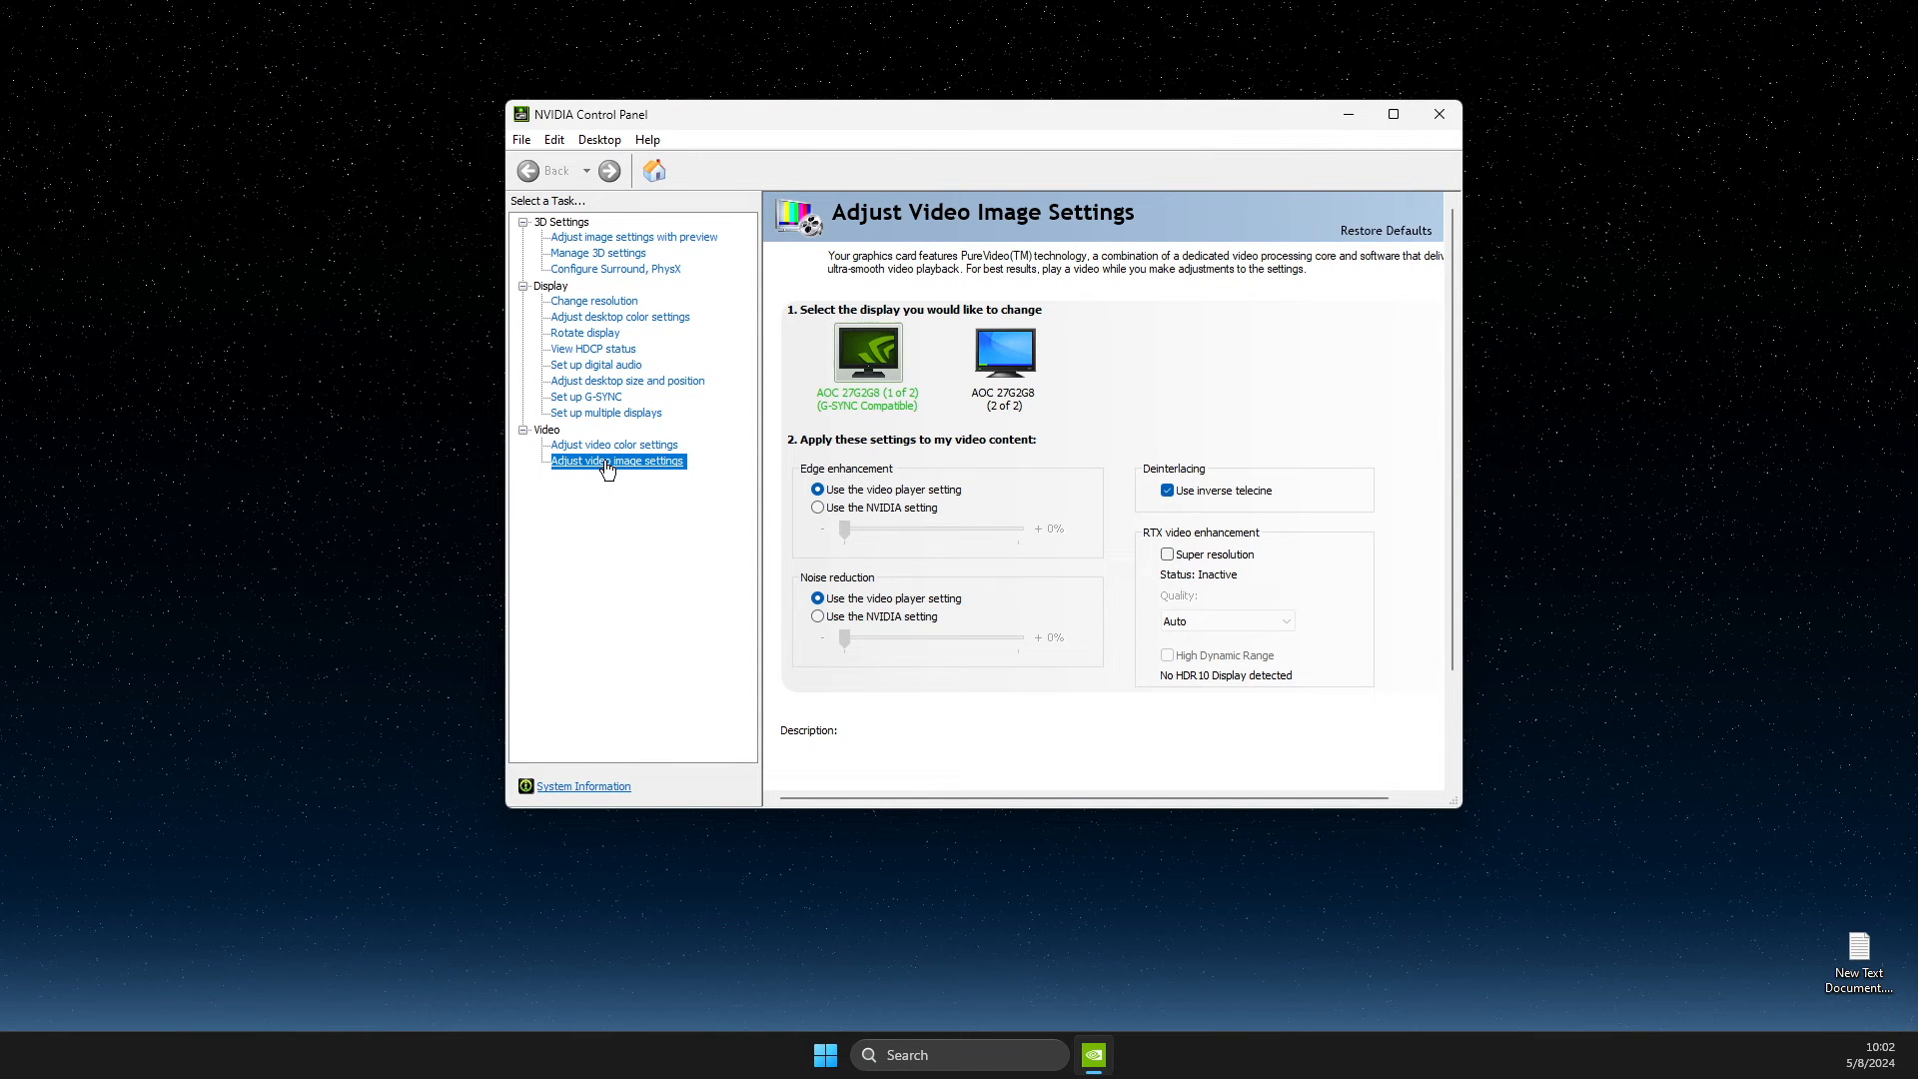
{"action": "mouse_move", "coordinate": [1147, 544]}
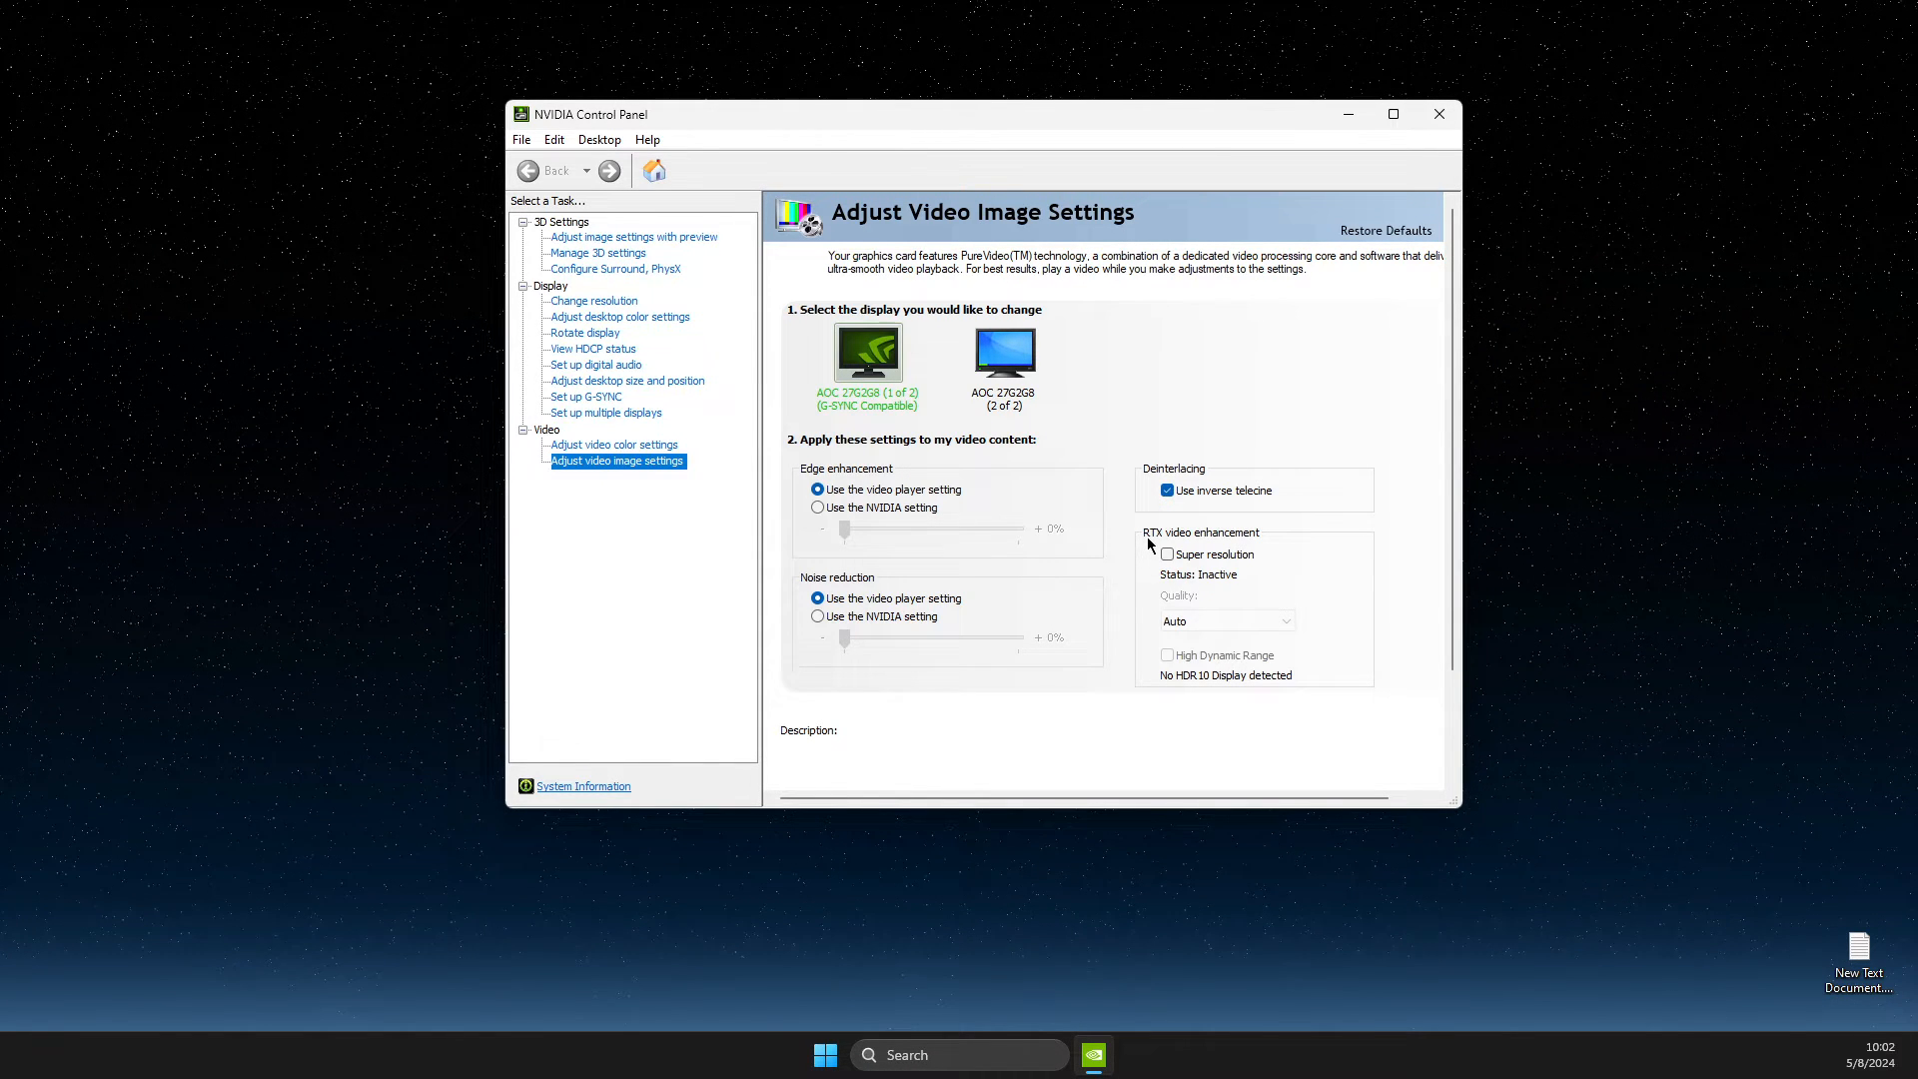
{"action": "mouse_move", "coordinate": [1195, 550]}
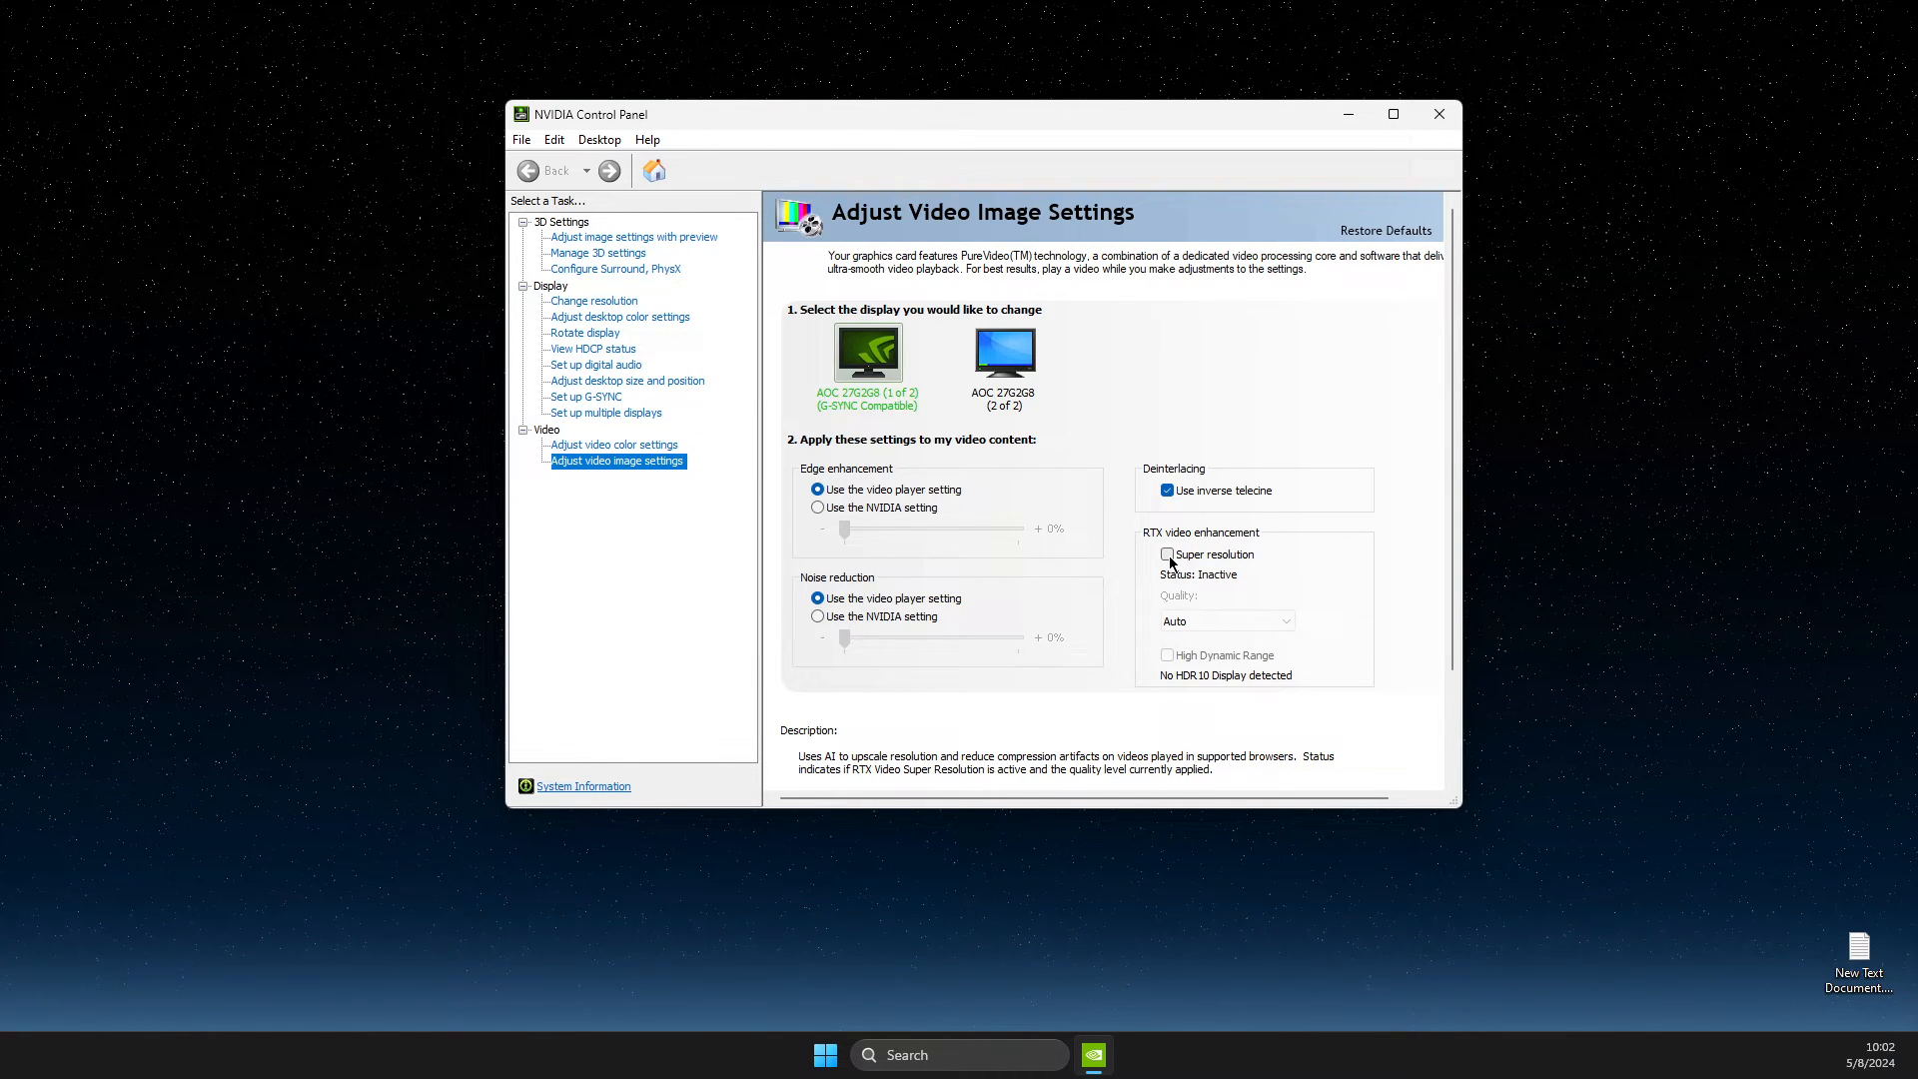
Step: Enable Super resolution, choose quality level 4, and reopen the quality list
{"action": "left_click", "coordinate": [1166, 554]}
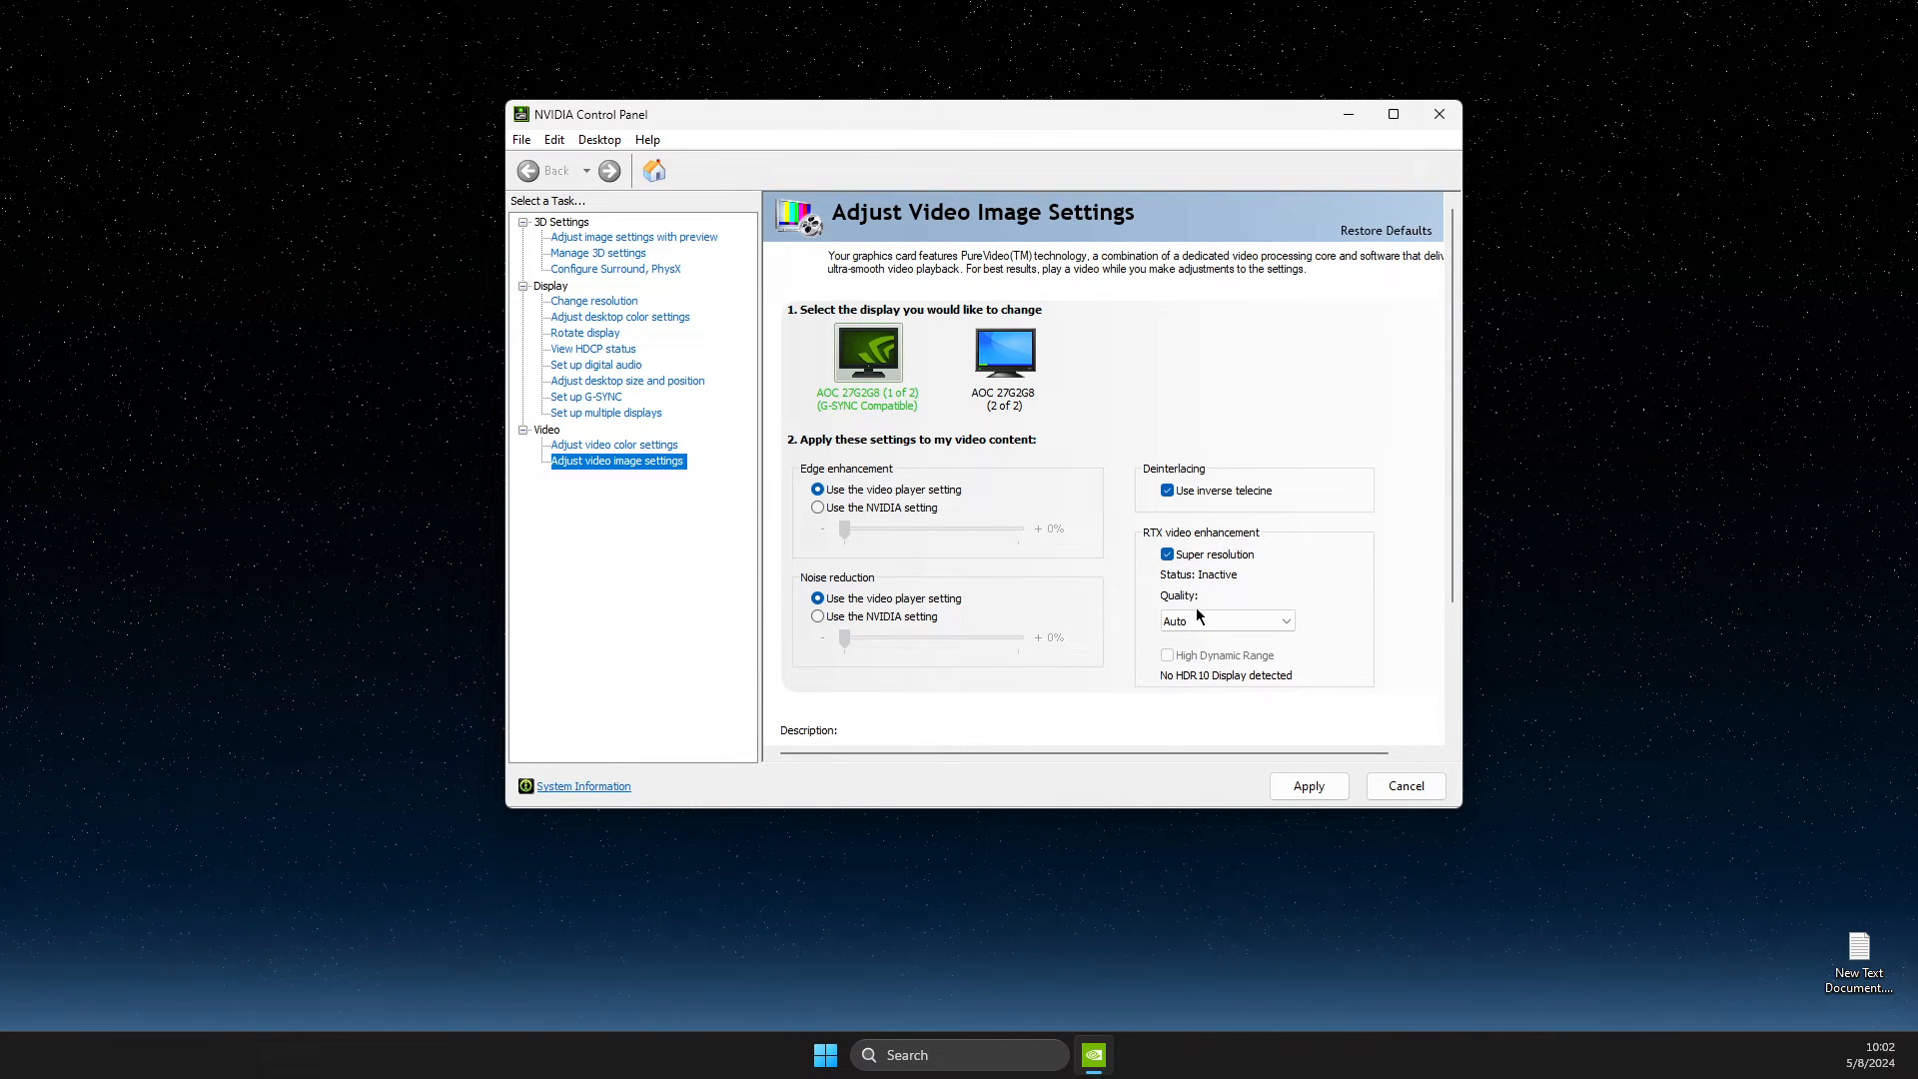
{"action": "left_click", "coordinate": [1226, 619]}
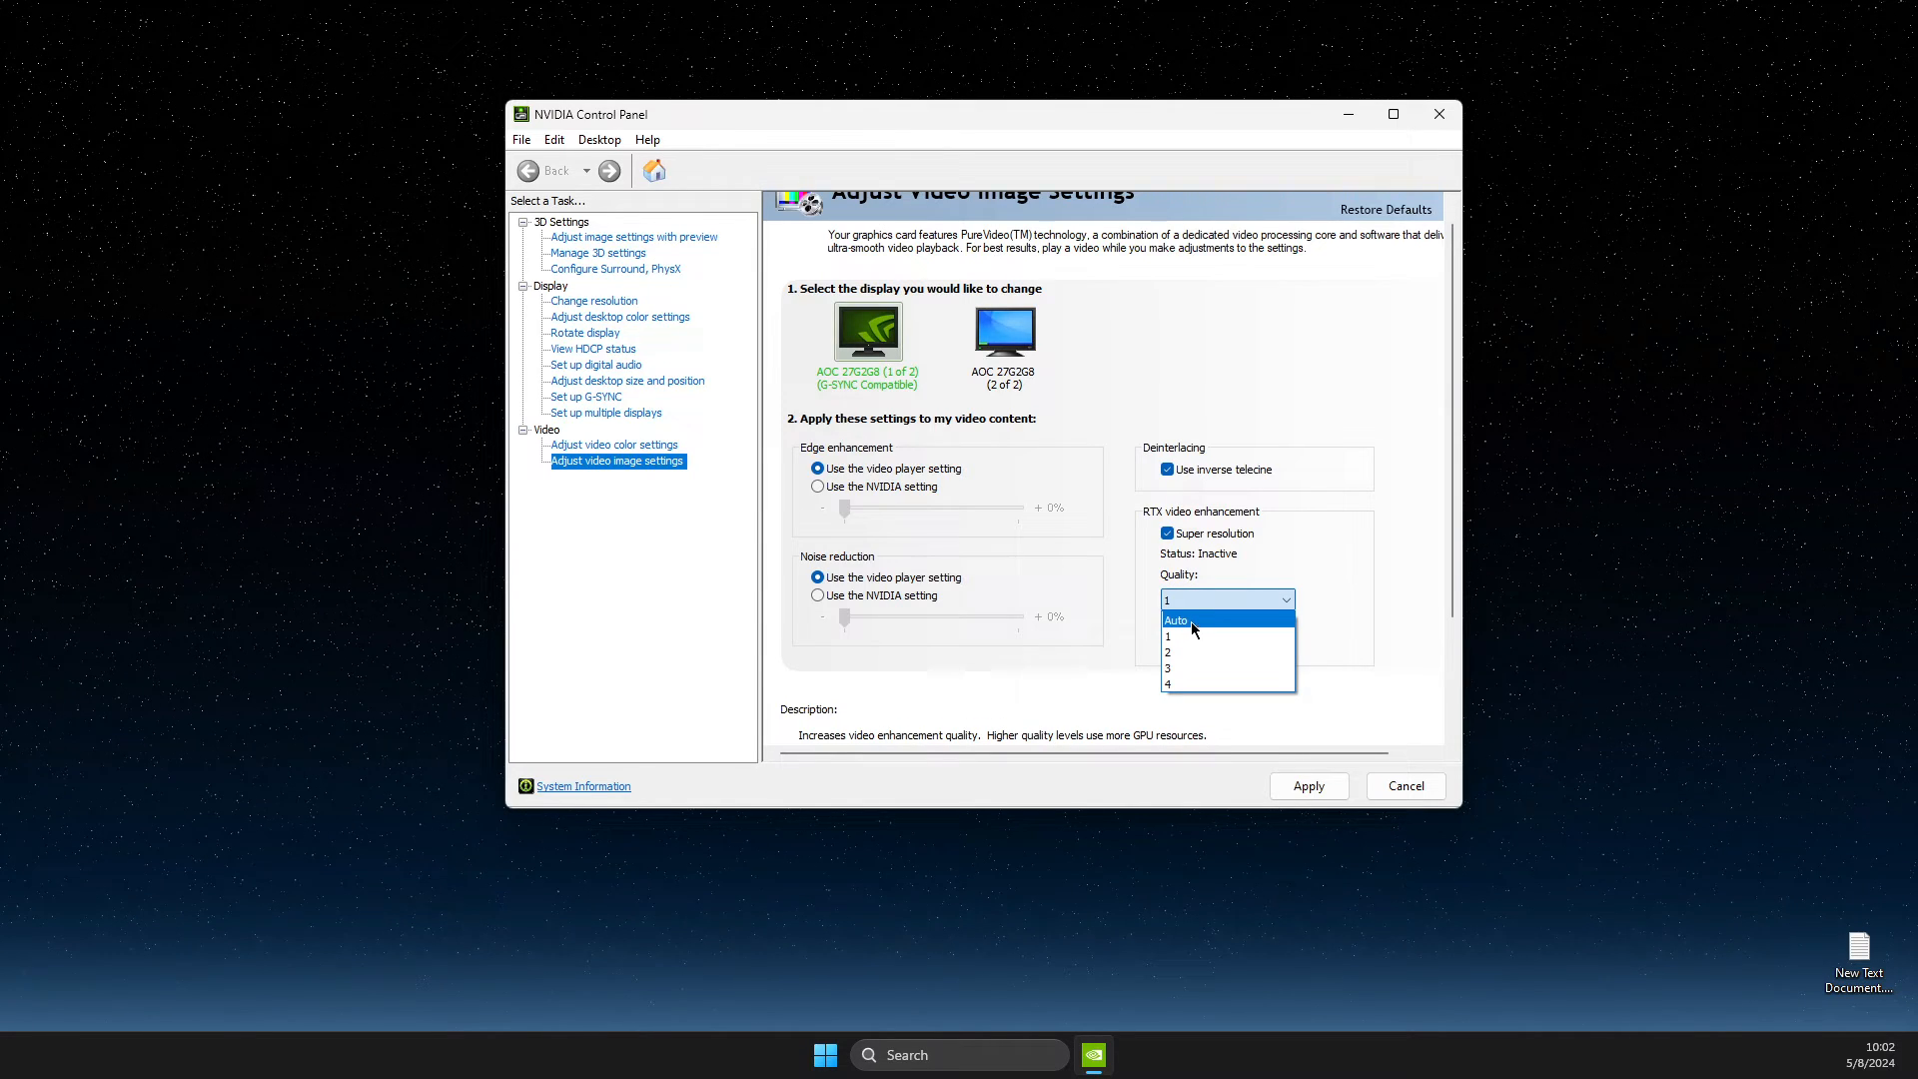
{"action": "mouse_move", "coordinate": [1177, 637]}
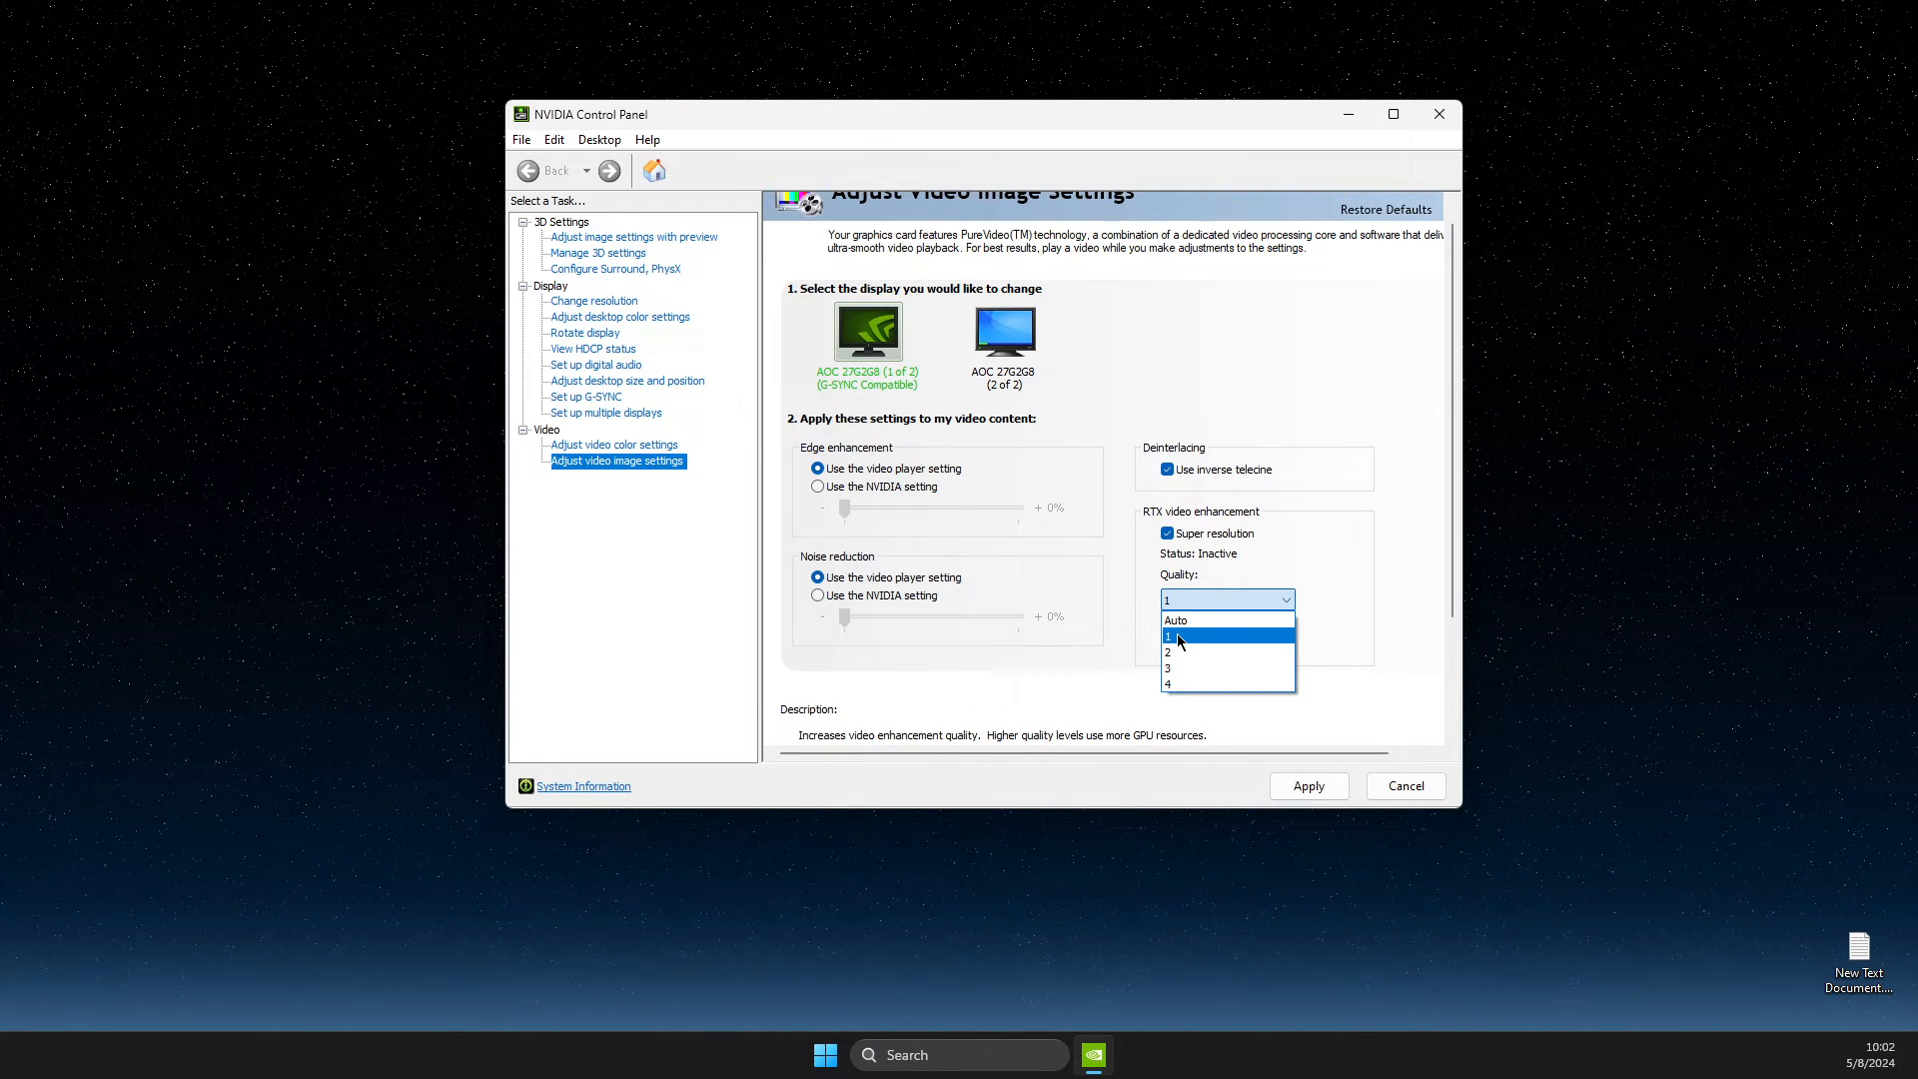
{"action": "mouse_move", "coordinate": [1171, 683]}
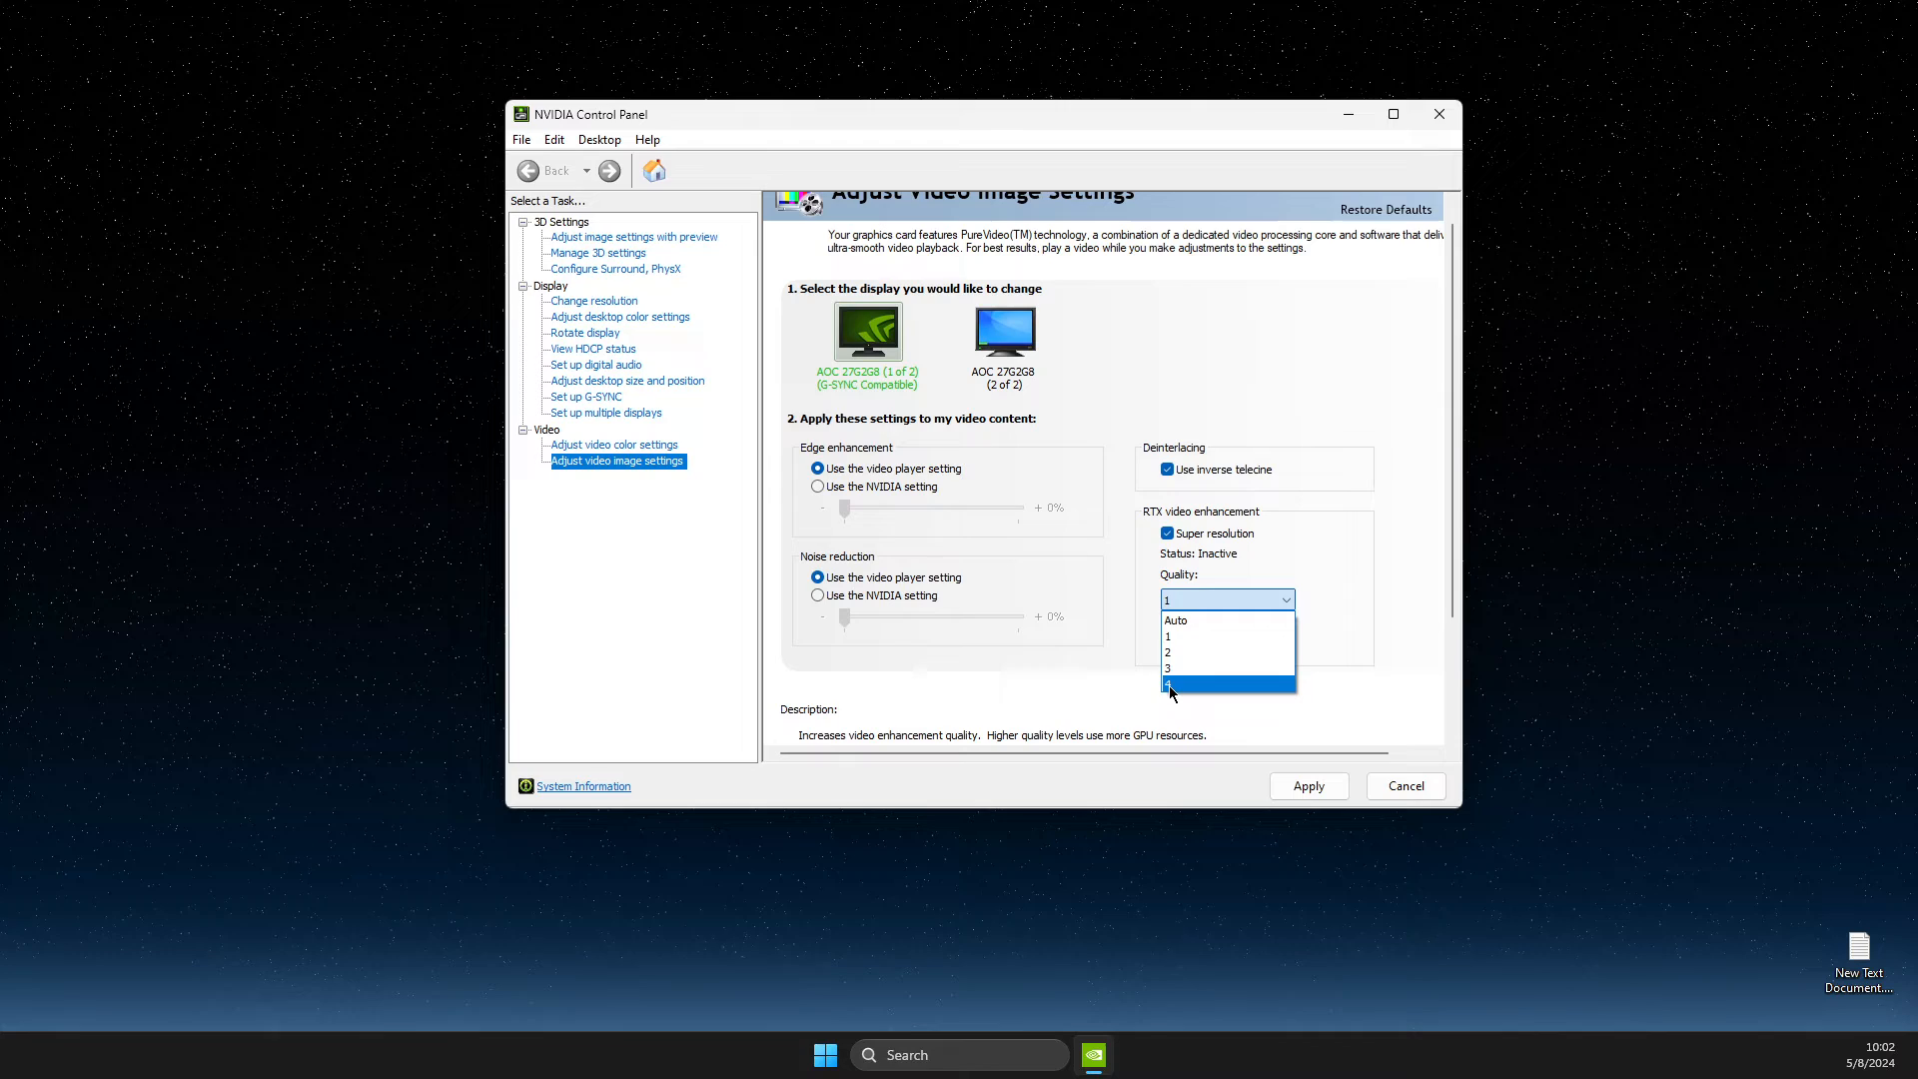
{"action": "mouse_move", "coordinate": [1198, 643]}
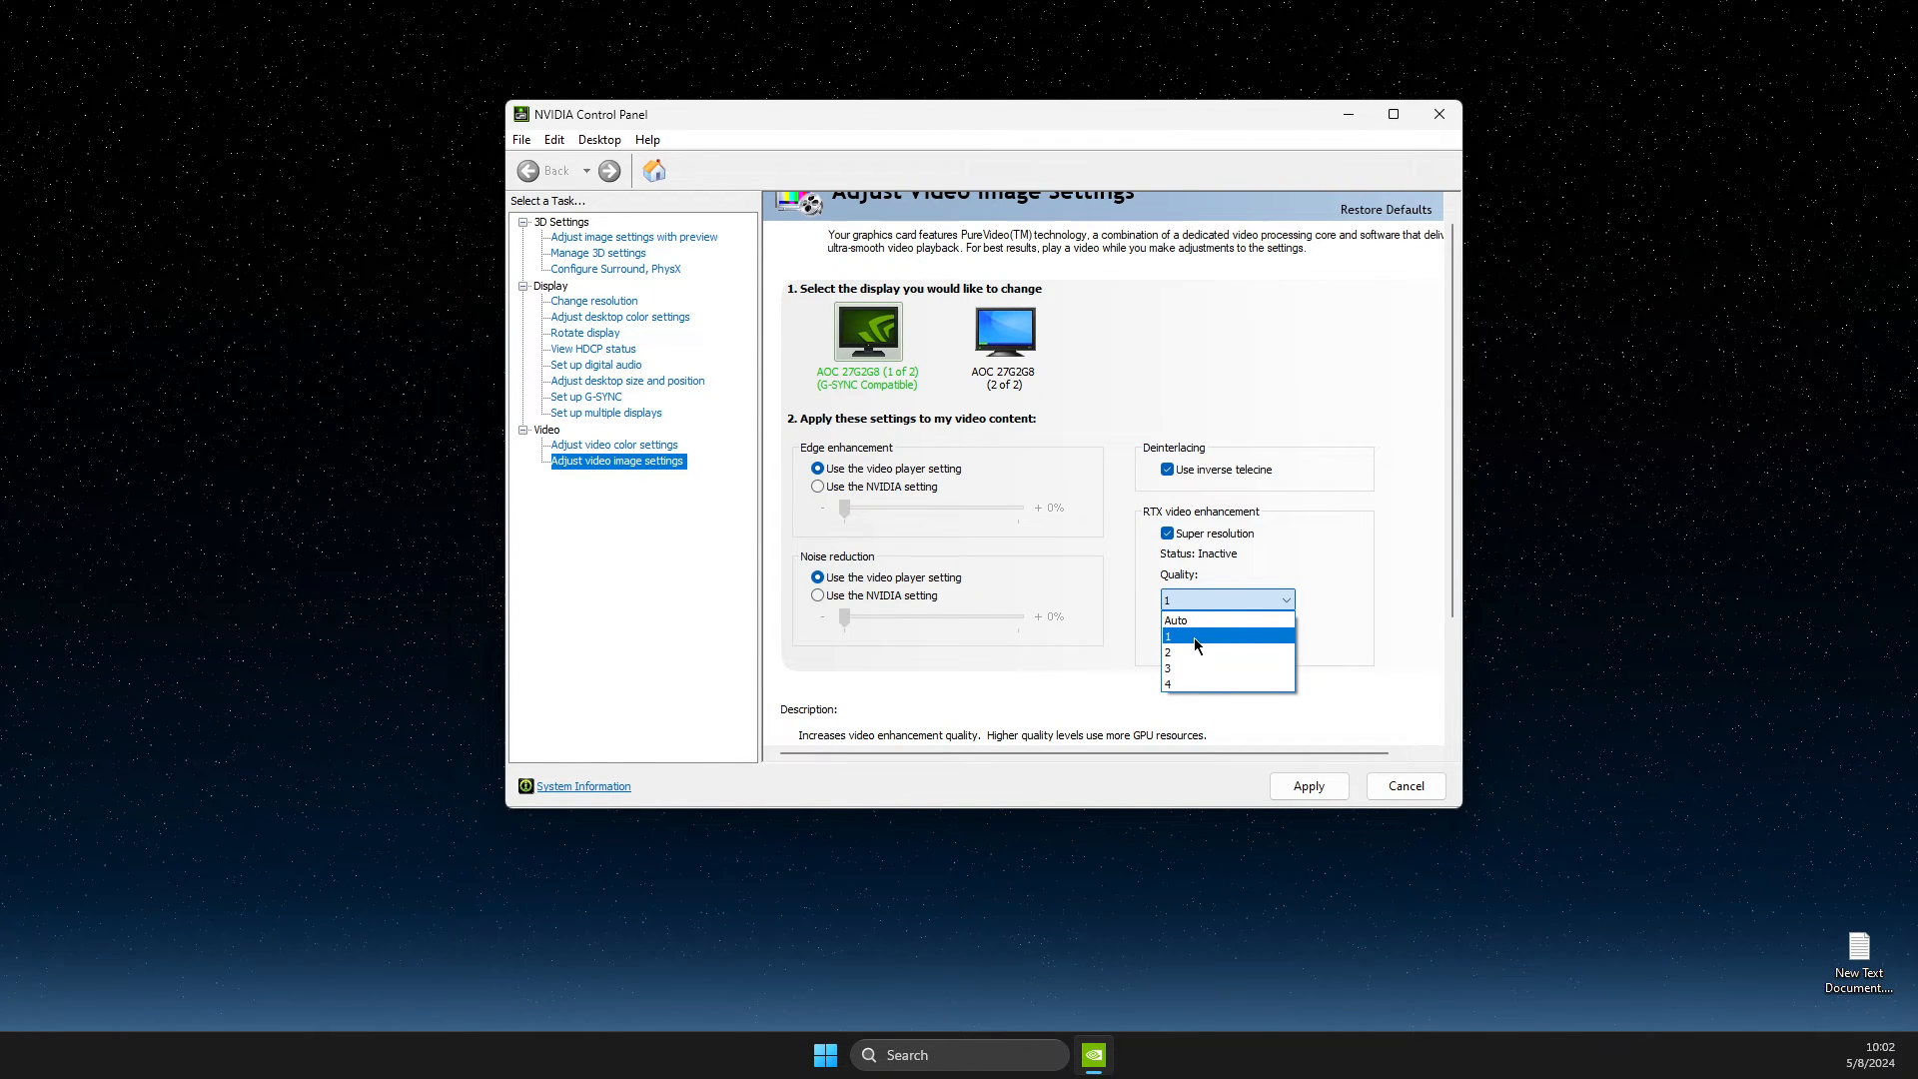
{"action": "mouse_move", "coordinate": [1174, 670]}
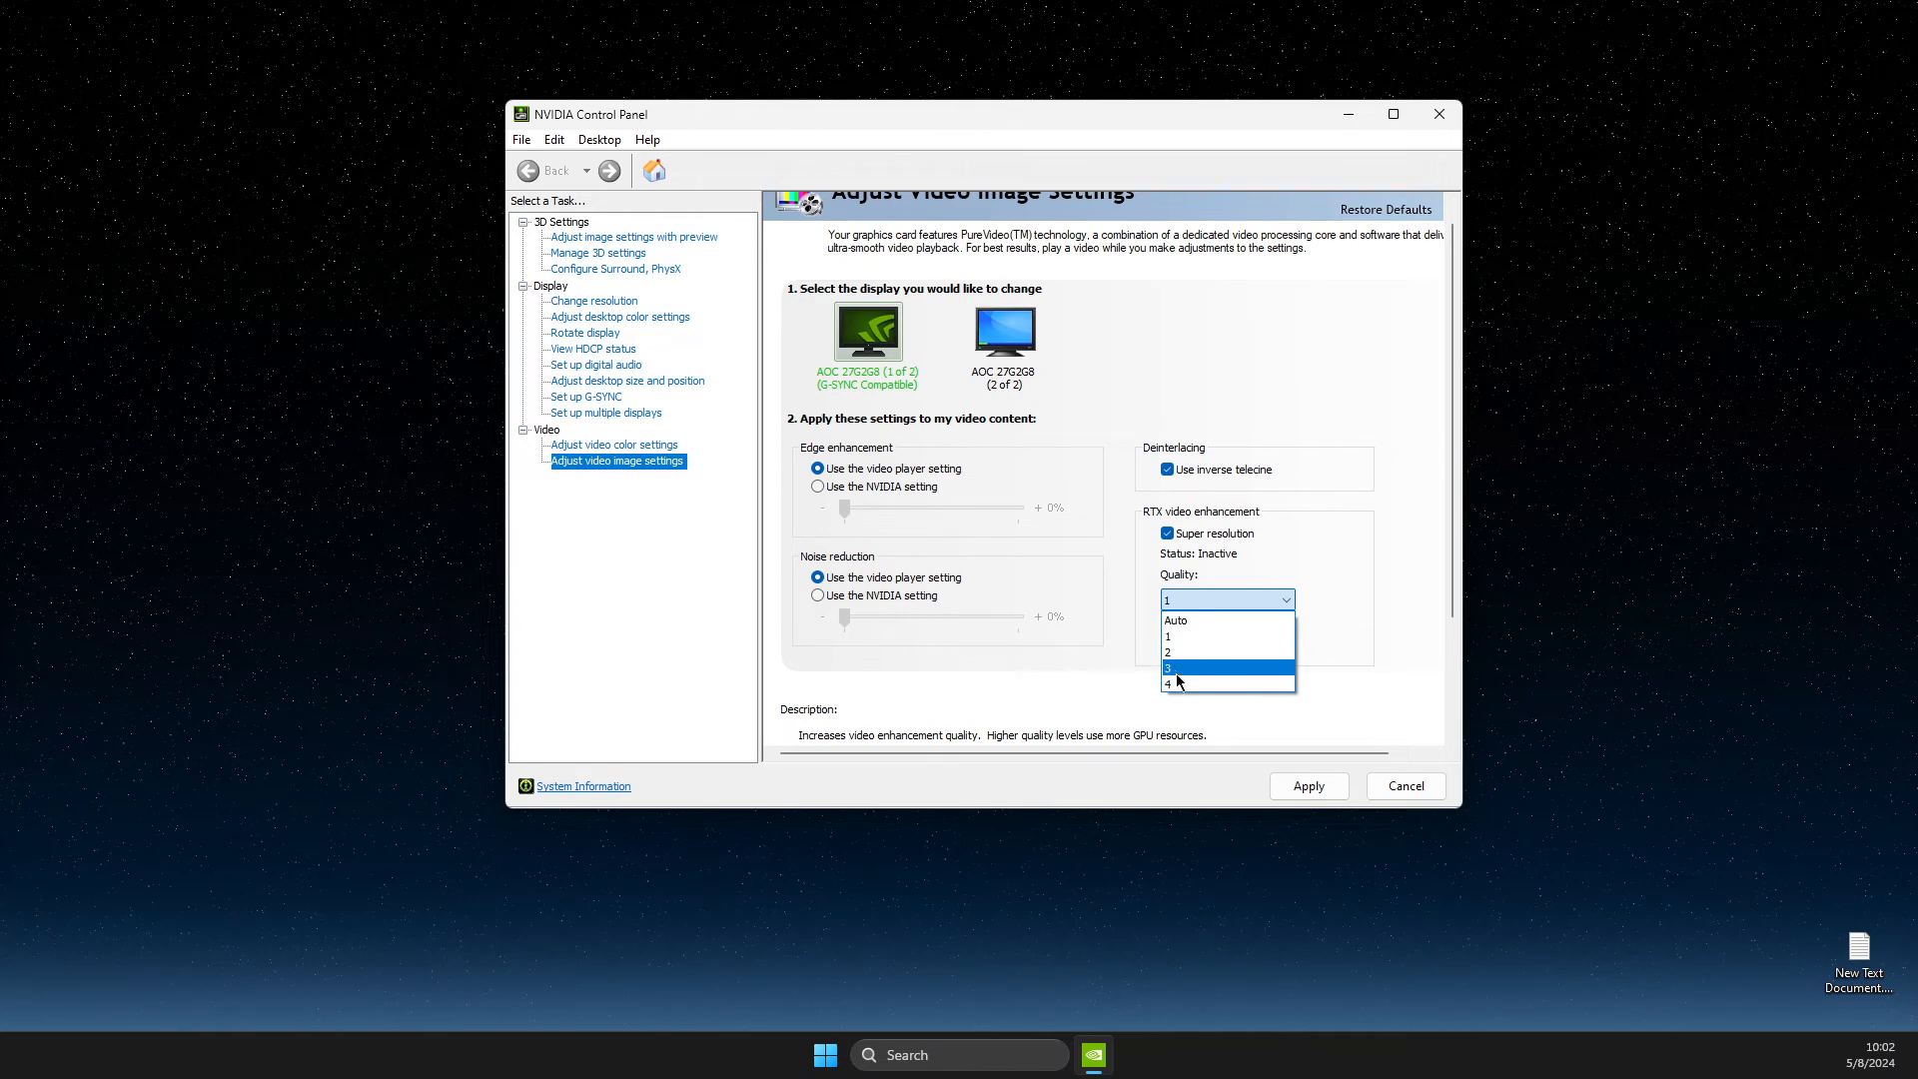
{"action": "mouse_move", "coordinate": [1227, 685]}
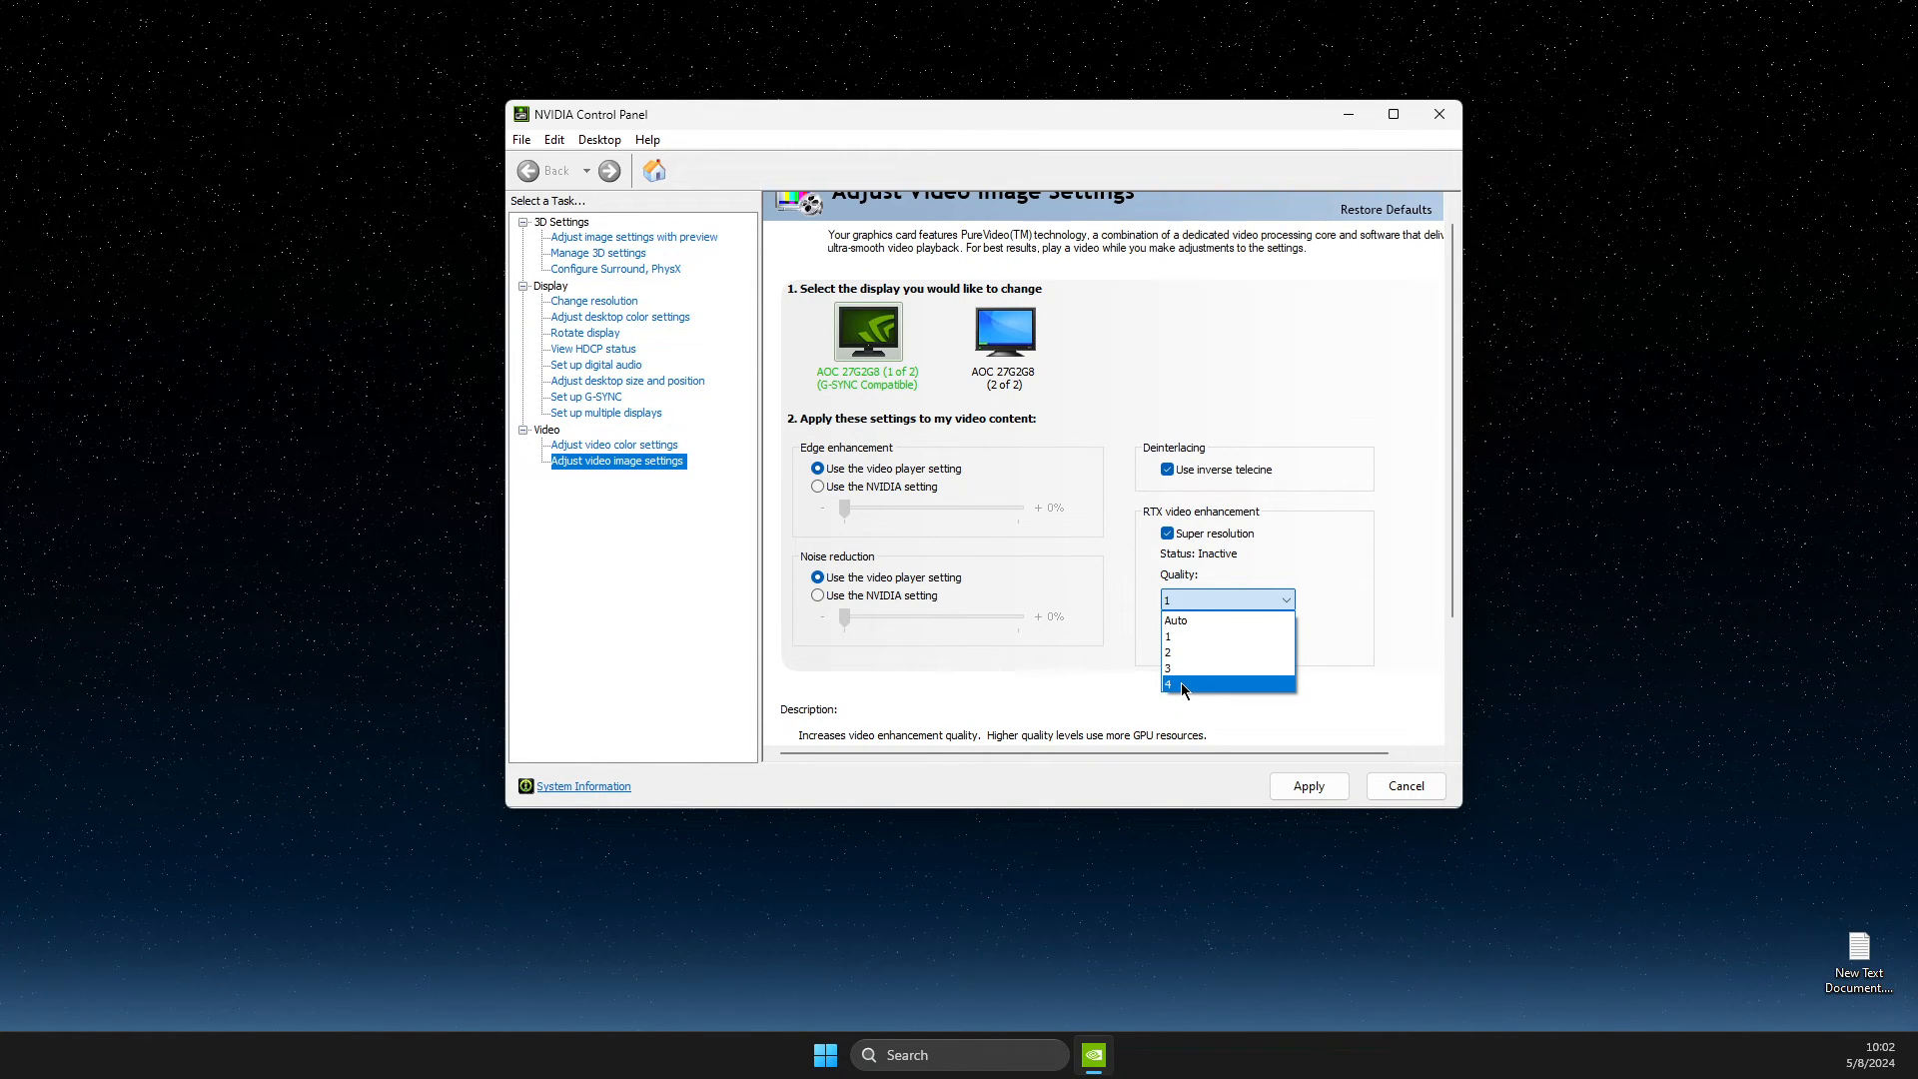
{"action": "left_click", "coordinate": [1222, 685]}
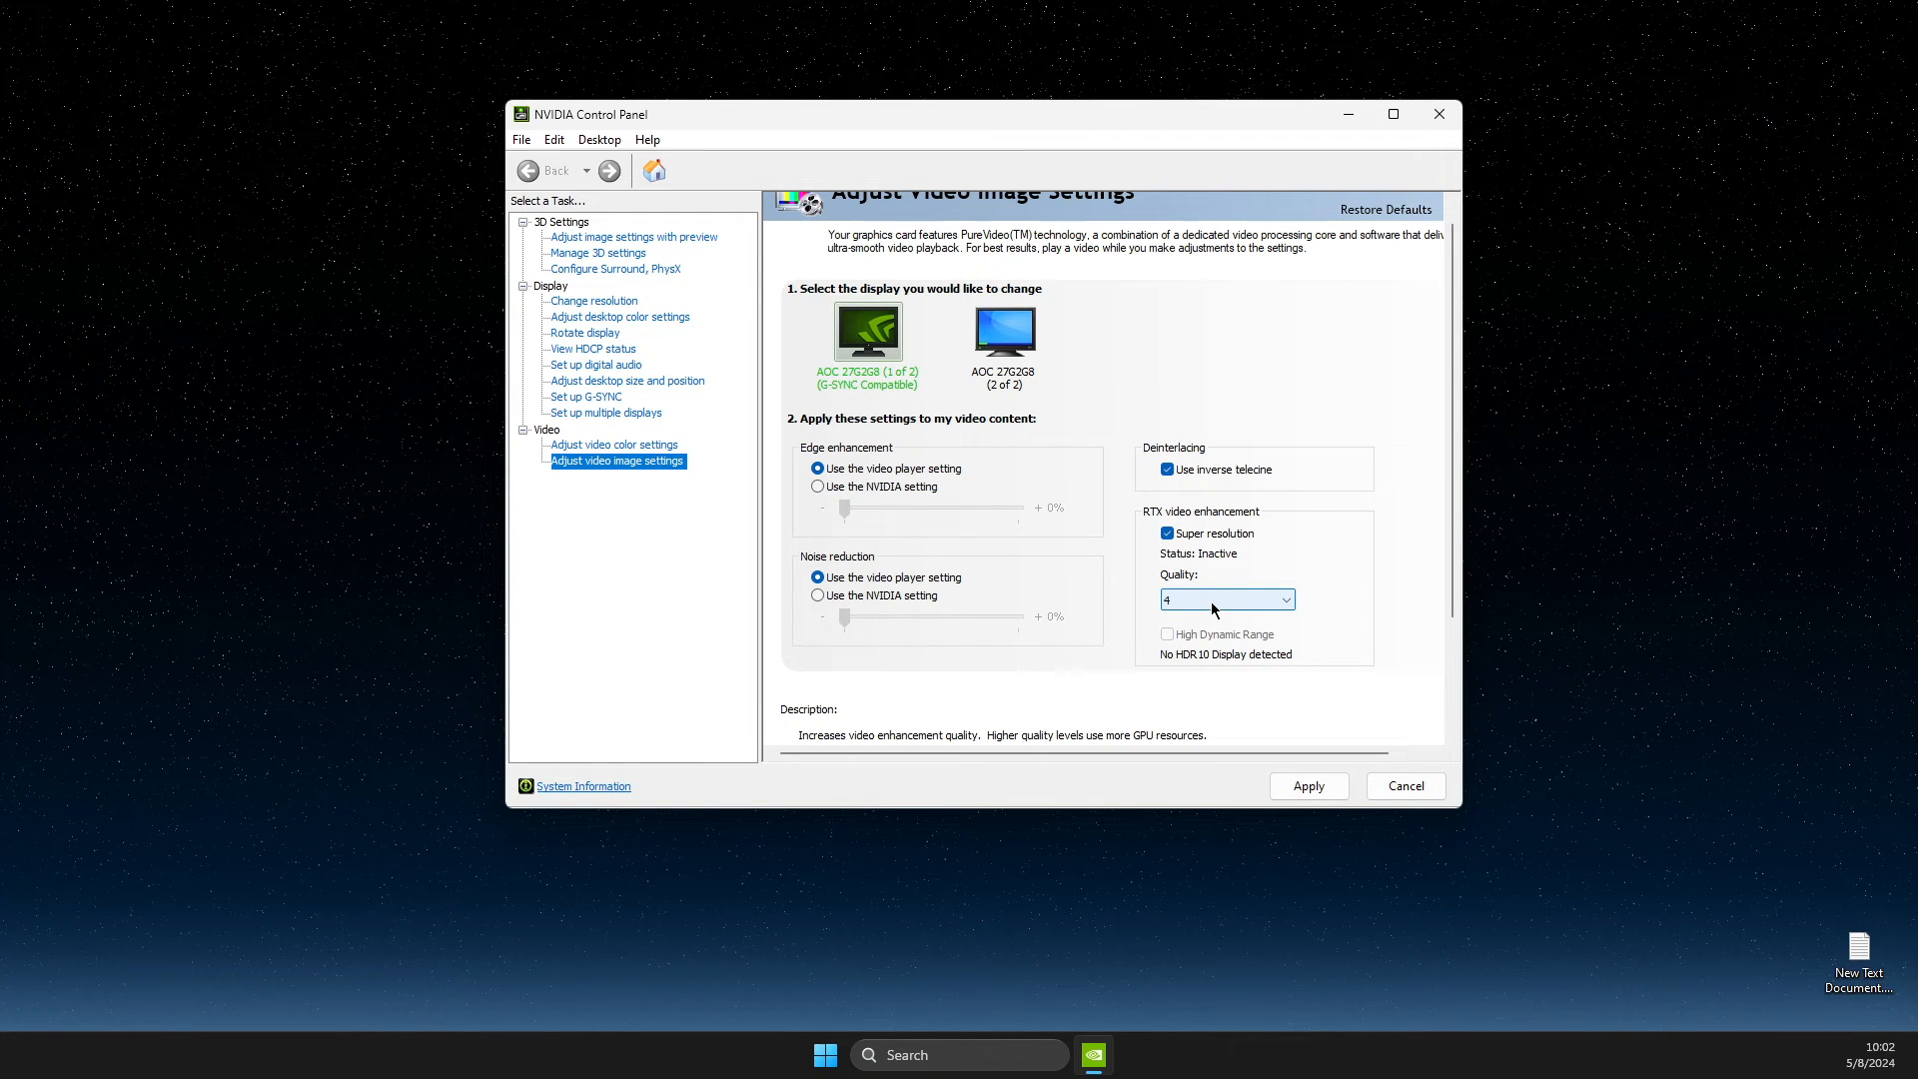
{"action": "left_click", "coordinate": [1225, 600]}
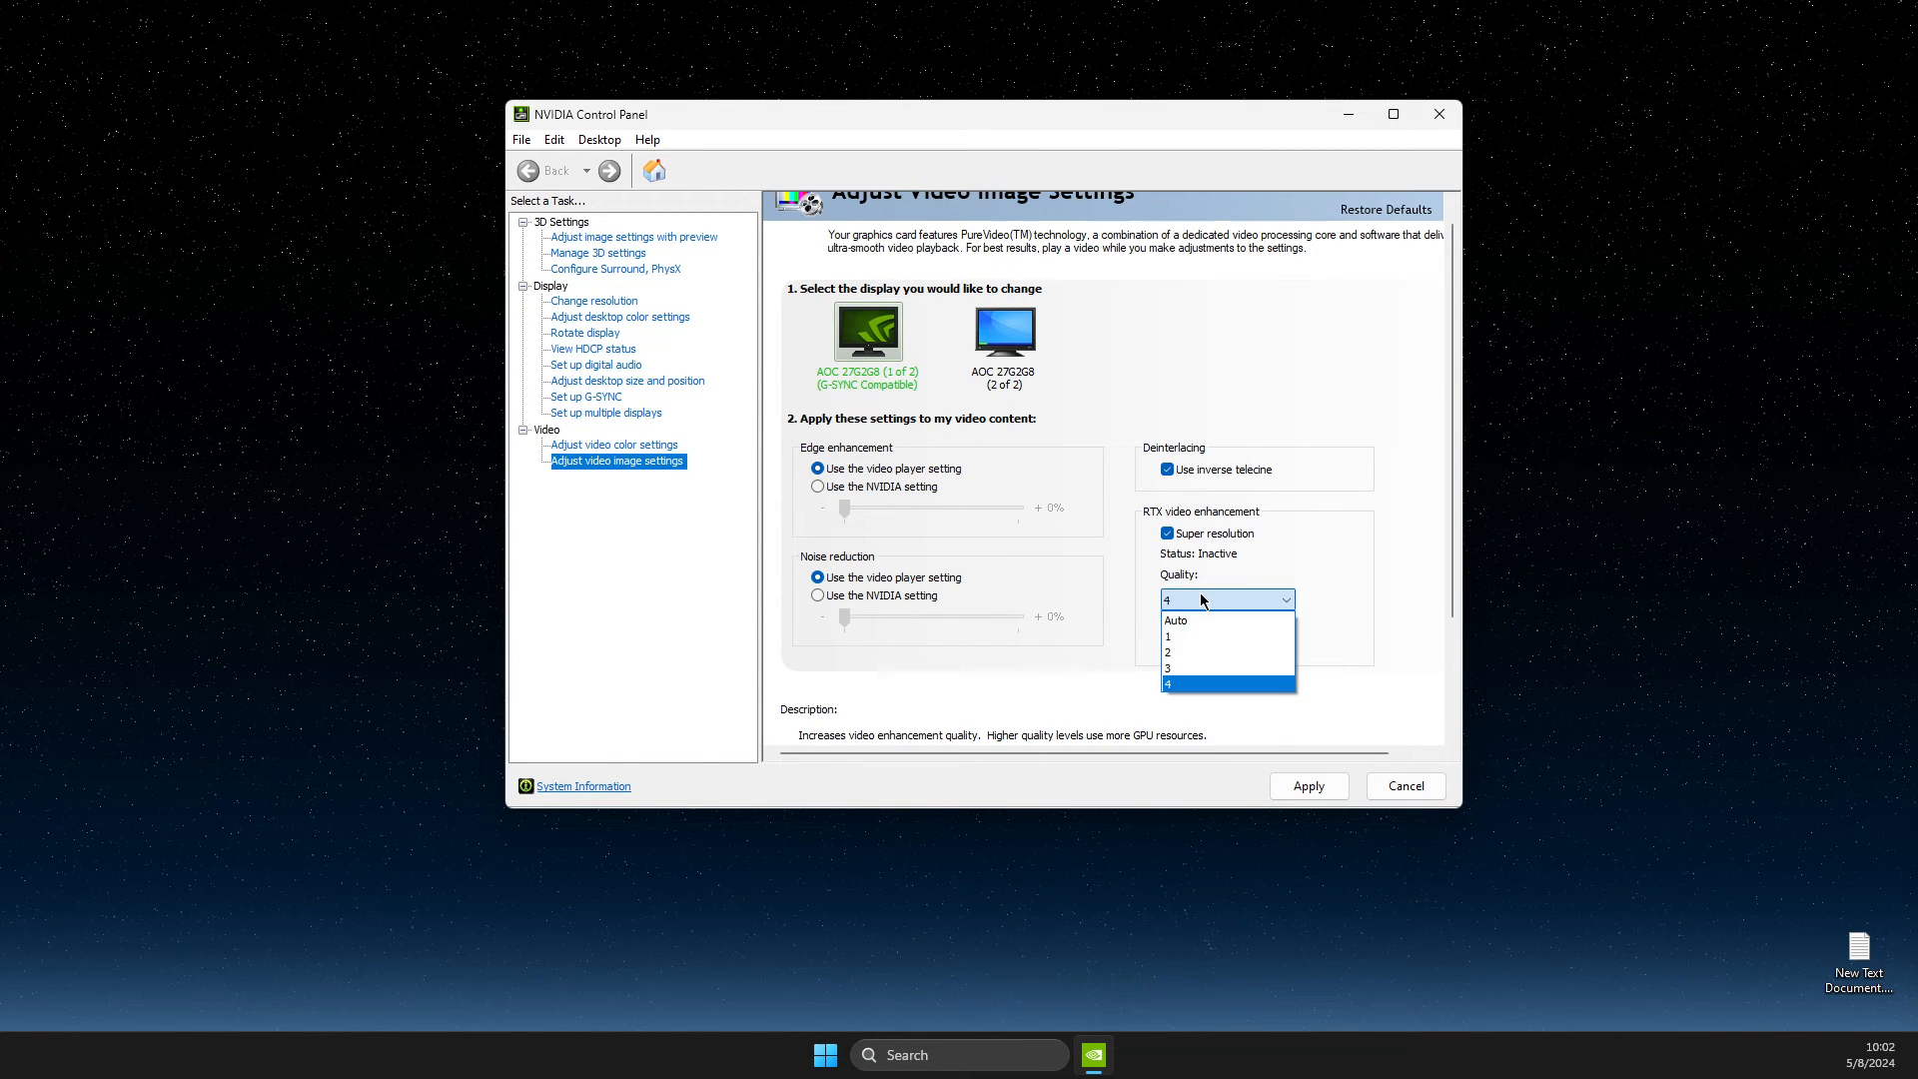
{"action": "mouse_move", "coordinate": [1189, 670]}
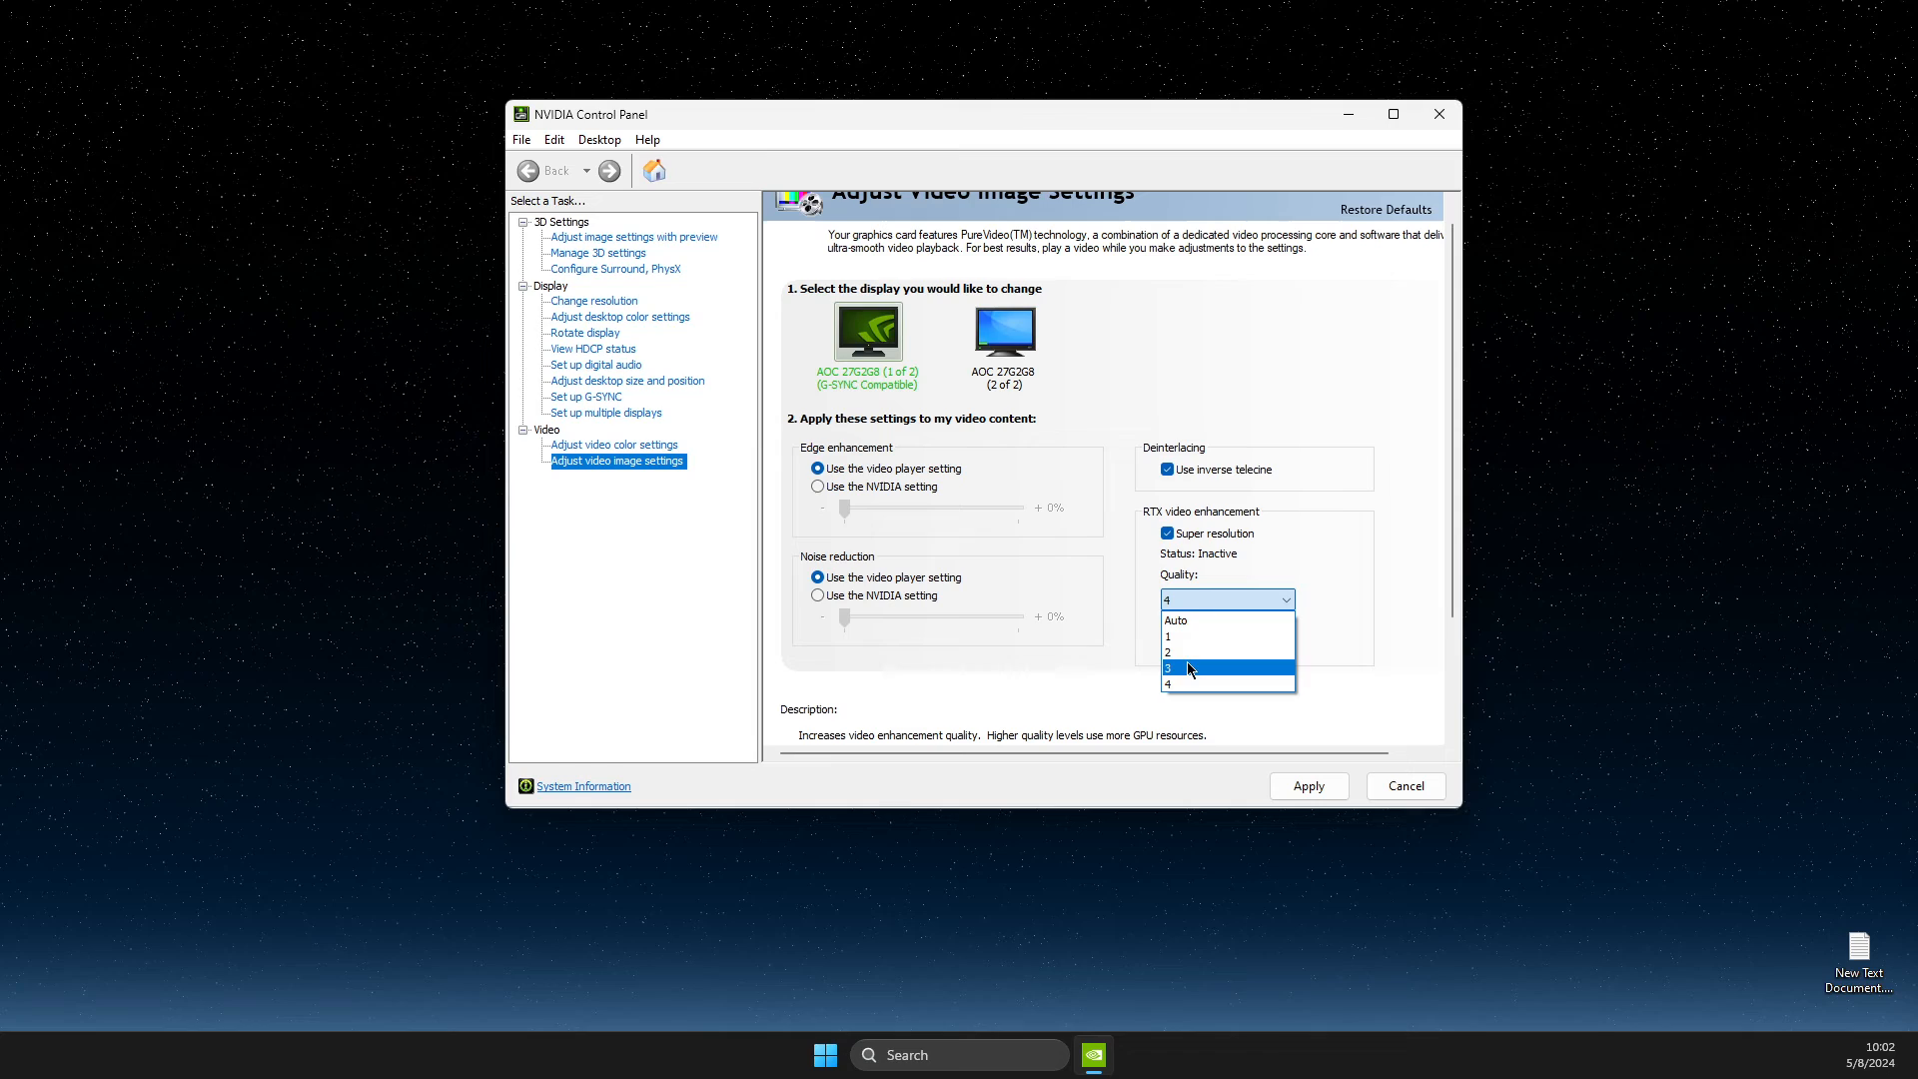
{"action": "mouse_move", "coordinate": [1177, 637]}
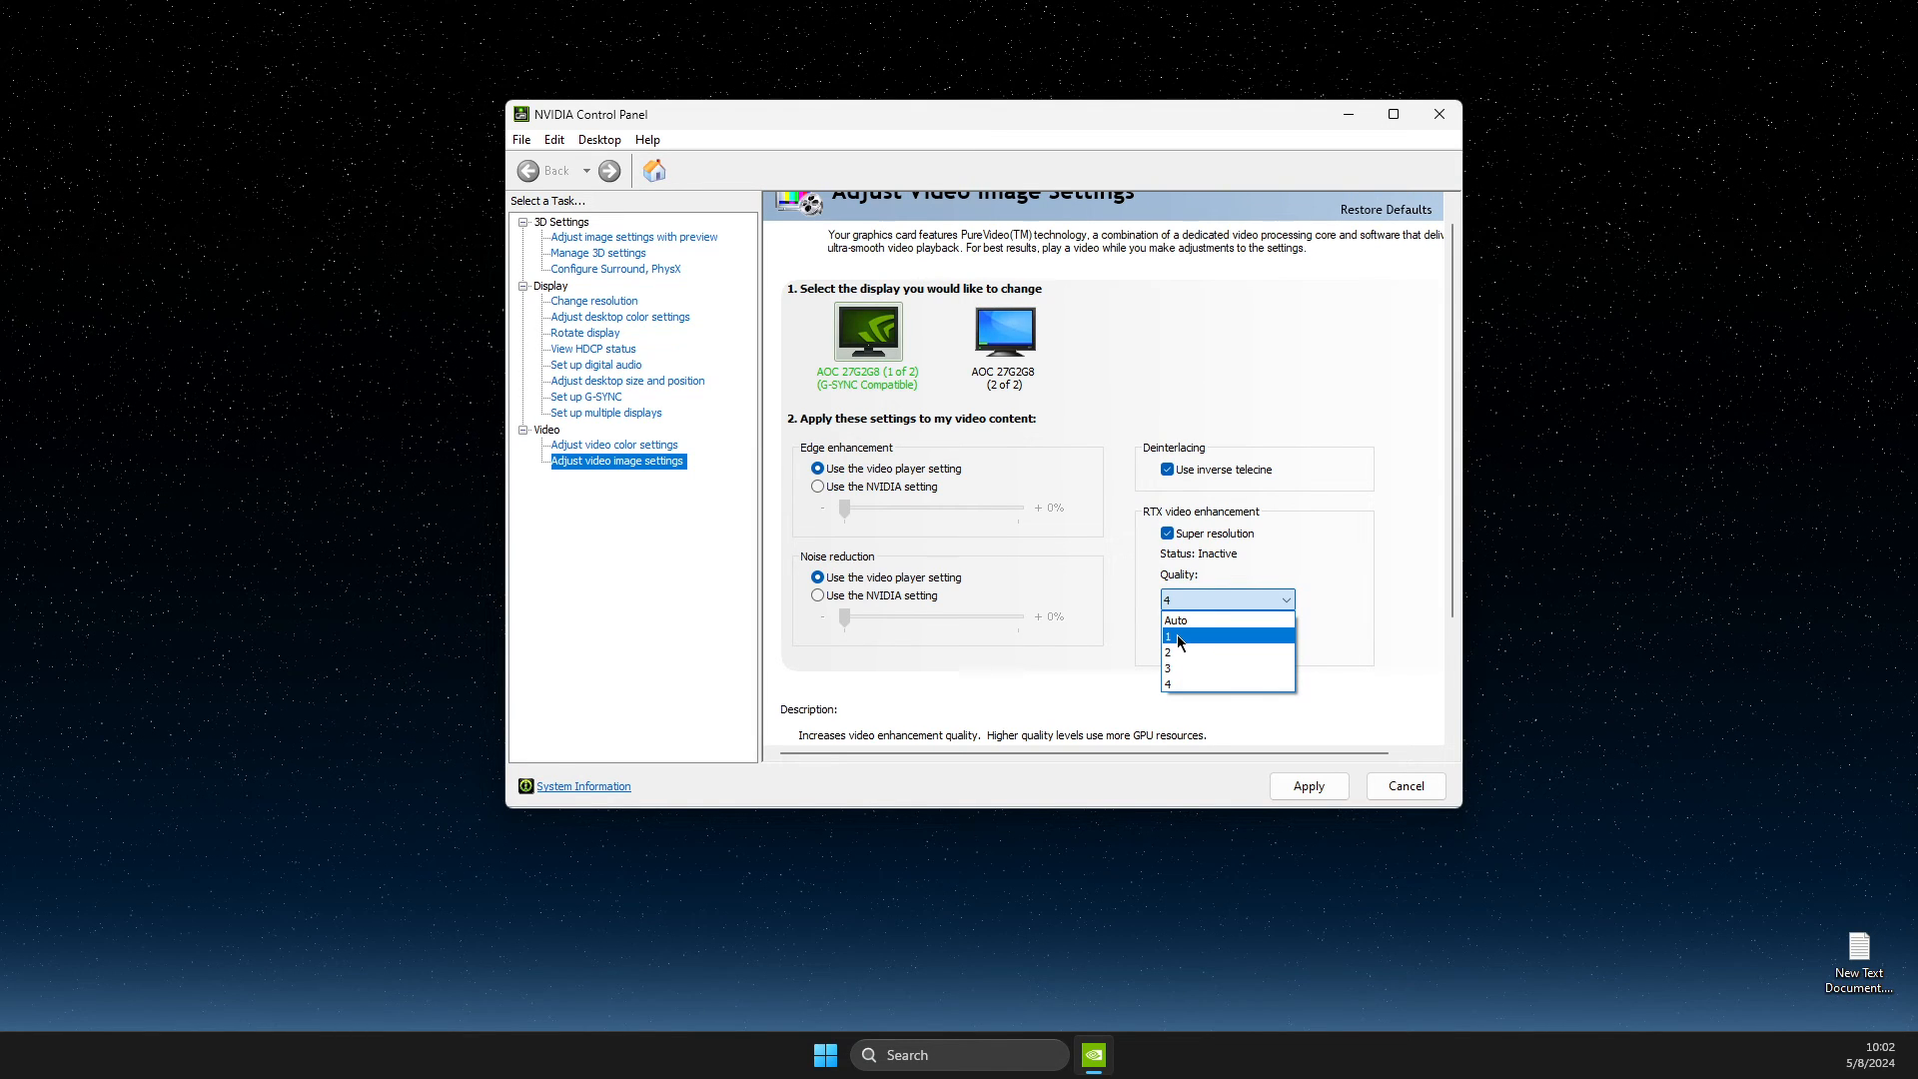
{"action": "mouse_move", "coordinate": [1174, 621]}
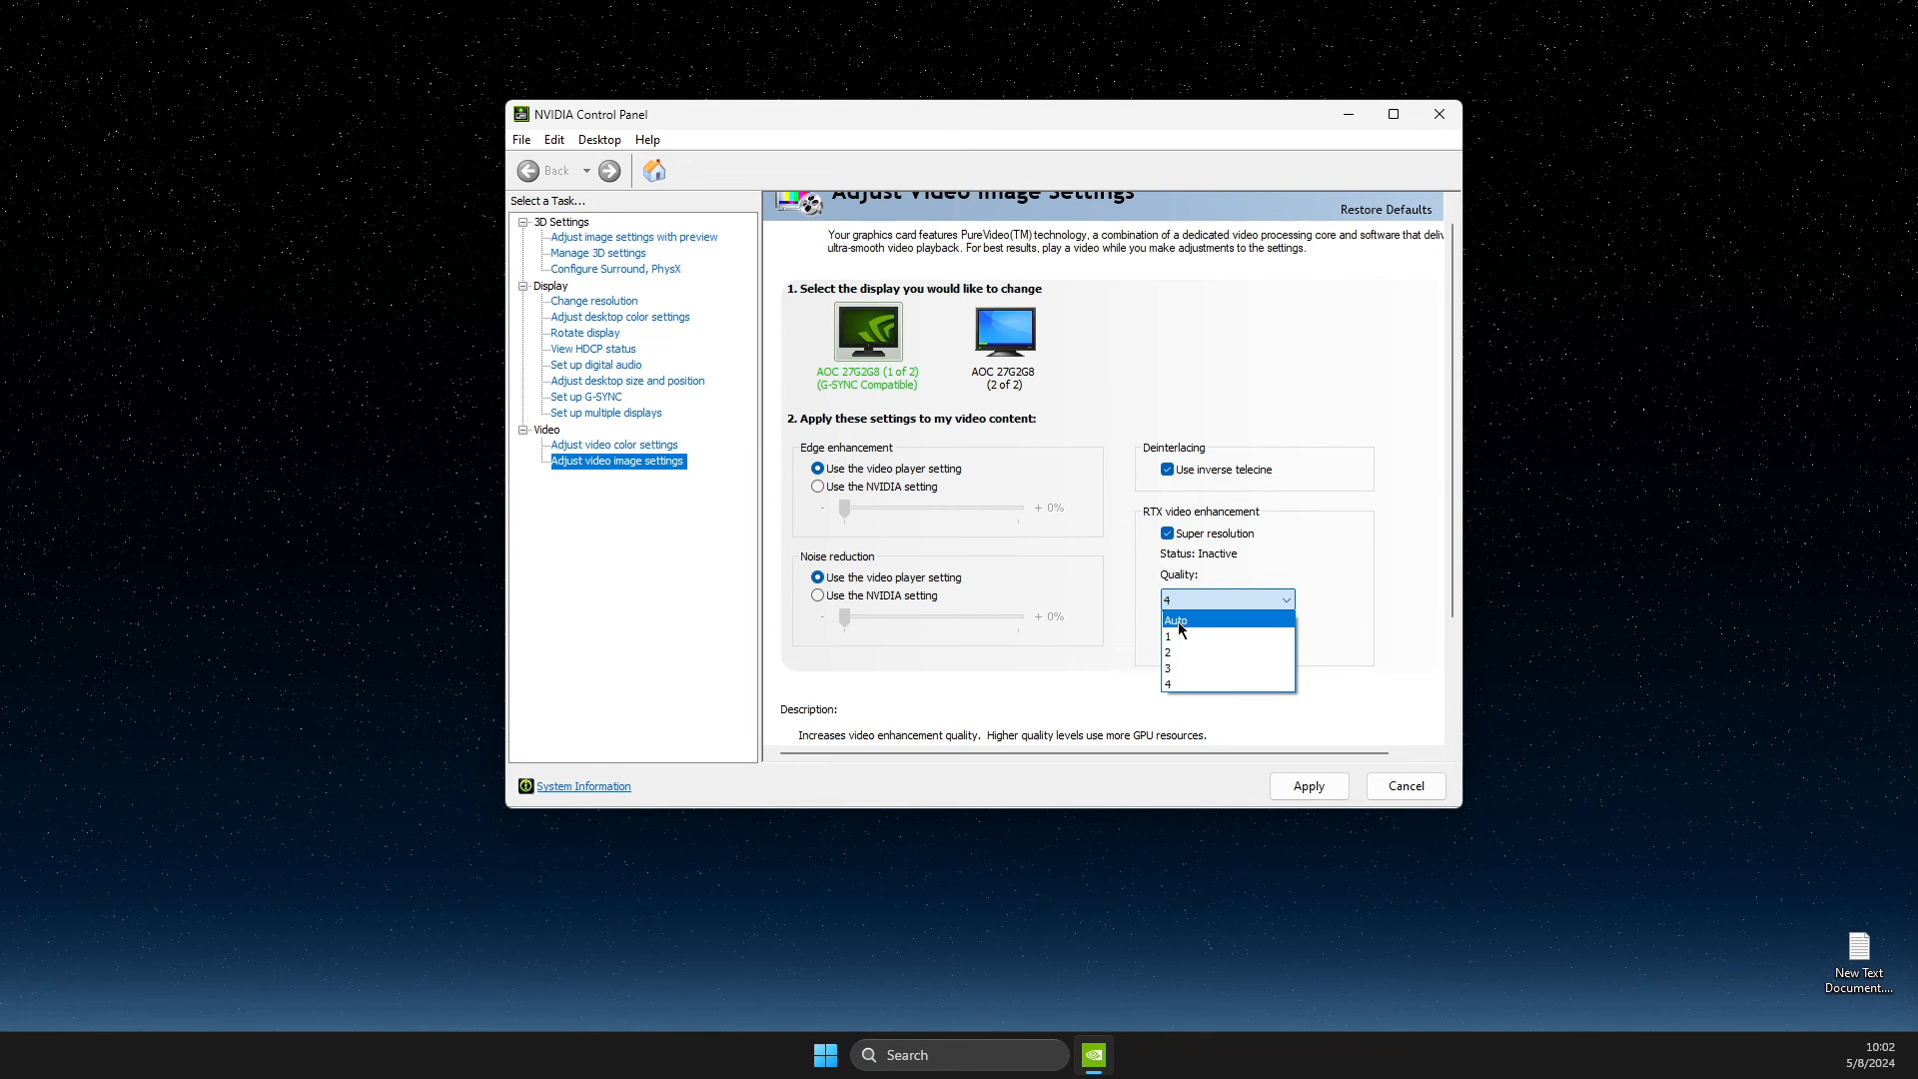
Step: Change Super Resolution quality from 4 to Auto and apply
{"action": "left_click", "coordinate": [1176, 620]}
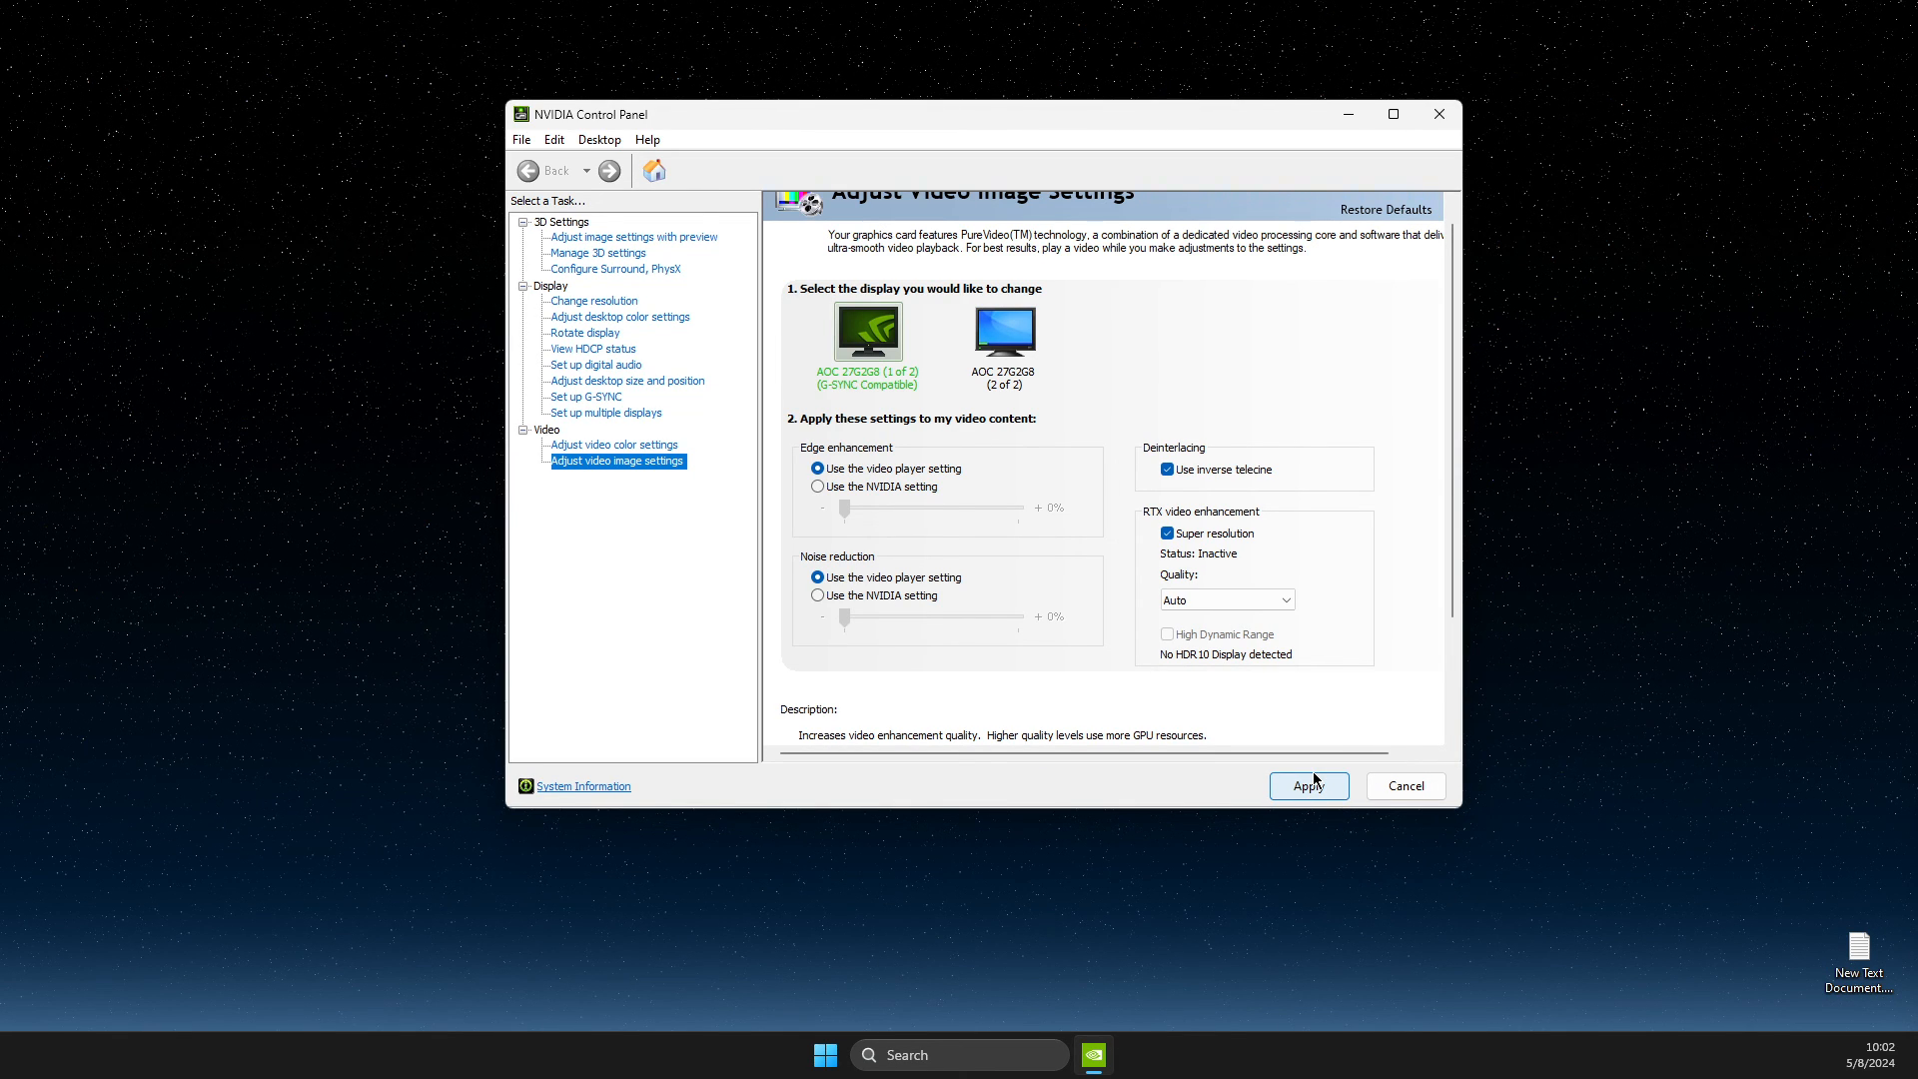
{"action": "left_click", "coordinate": [1308, 785]}
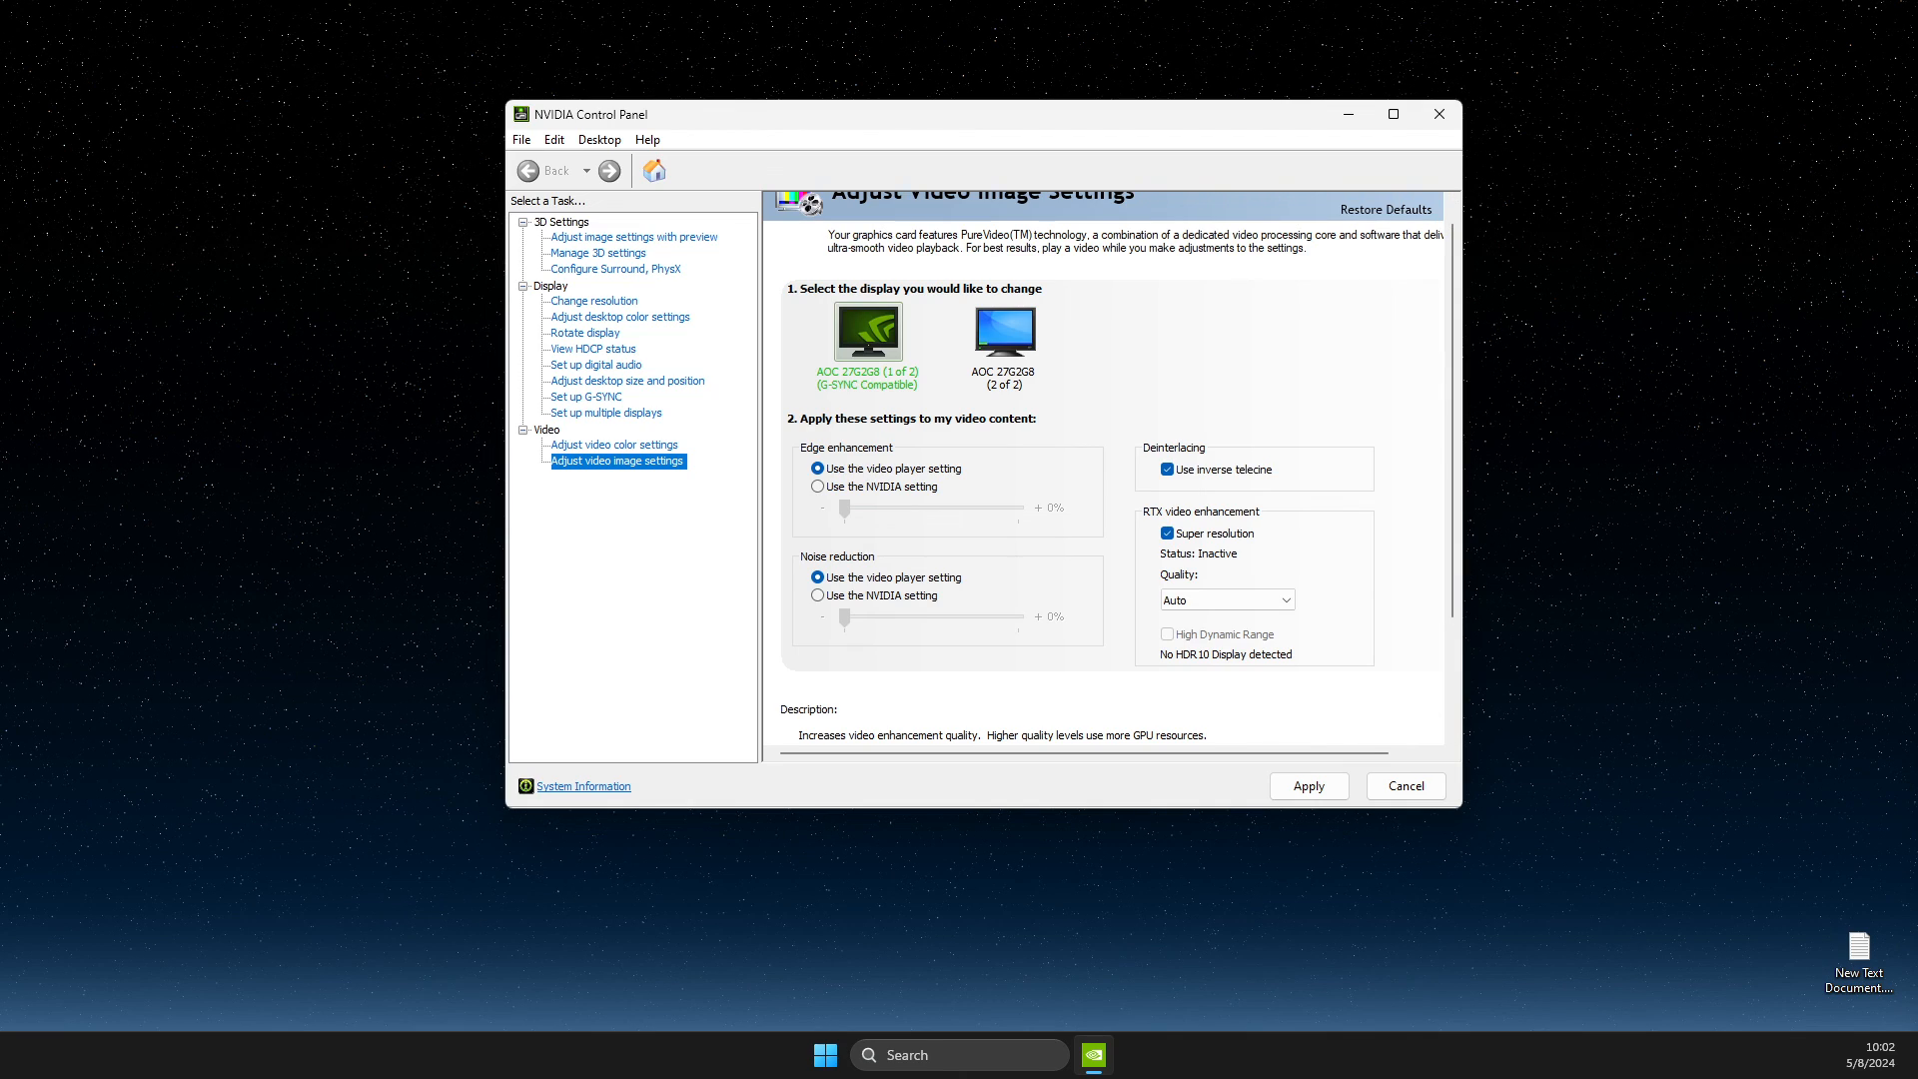